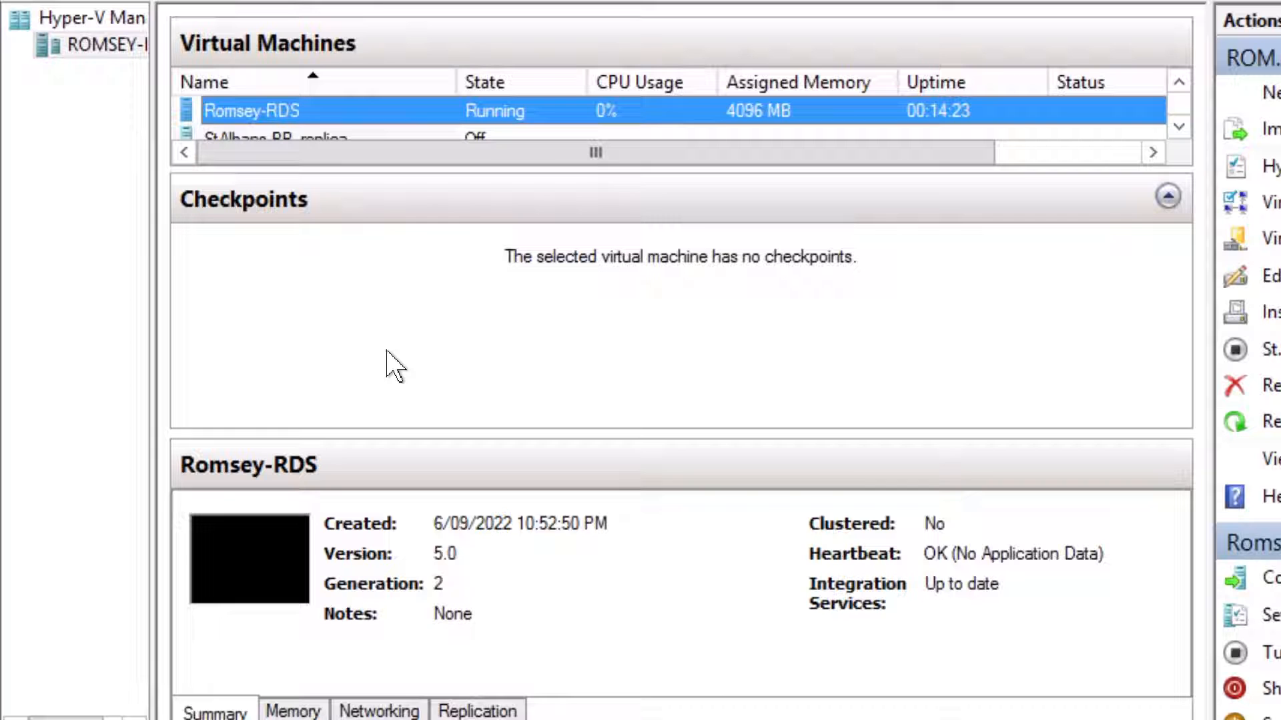
mouse_move(443, 223)
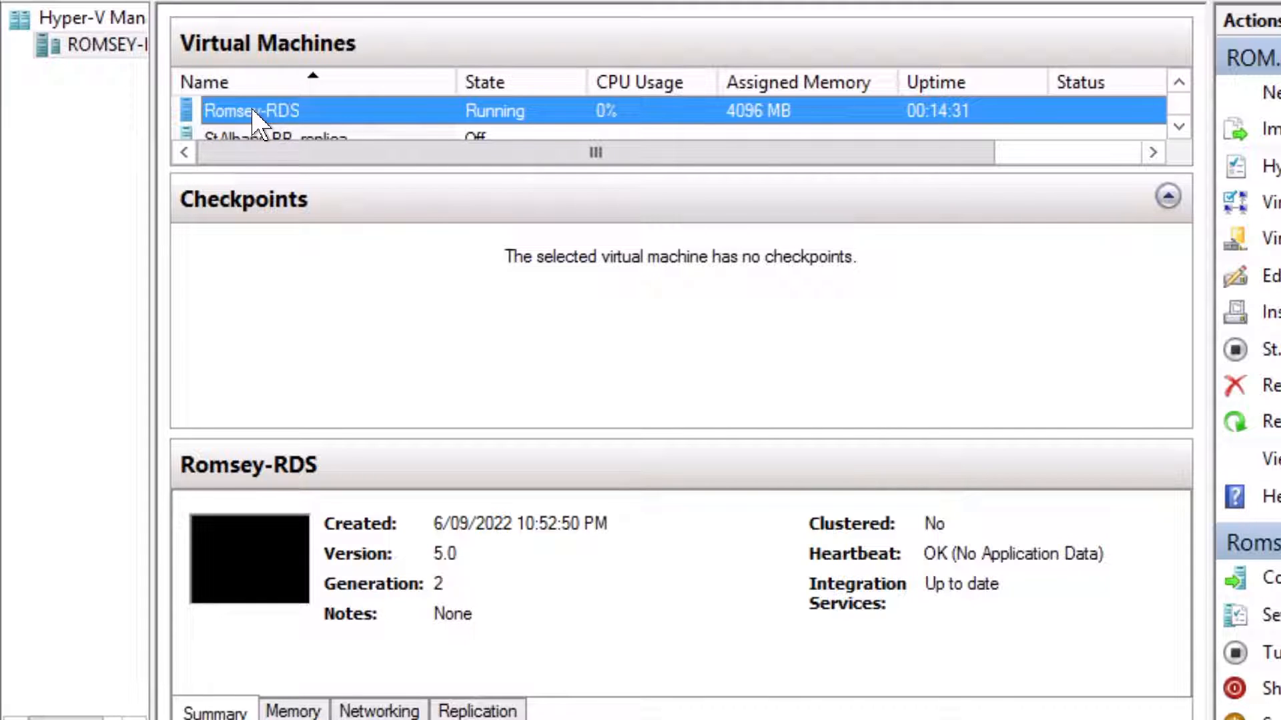
mouse_move(314, 132)
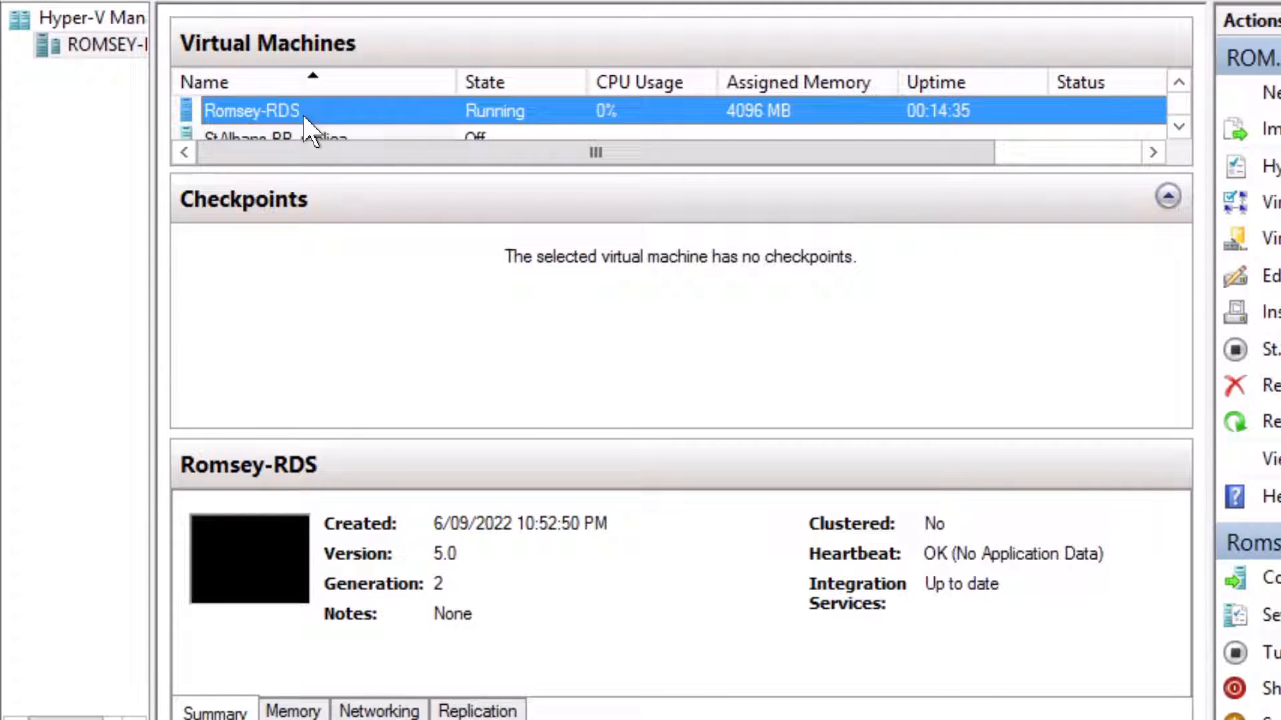
mouse_move(326, 123)
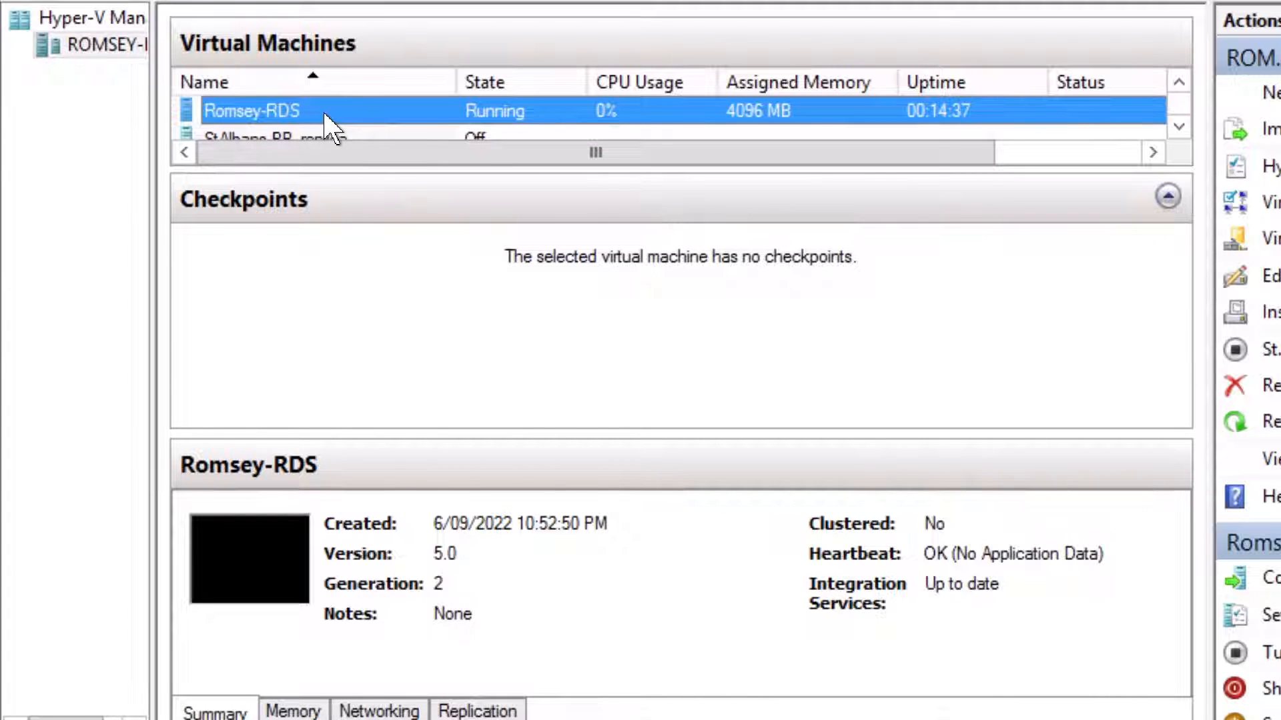
mouse_move(705, 256)
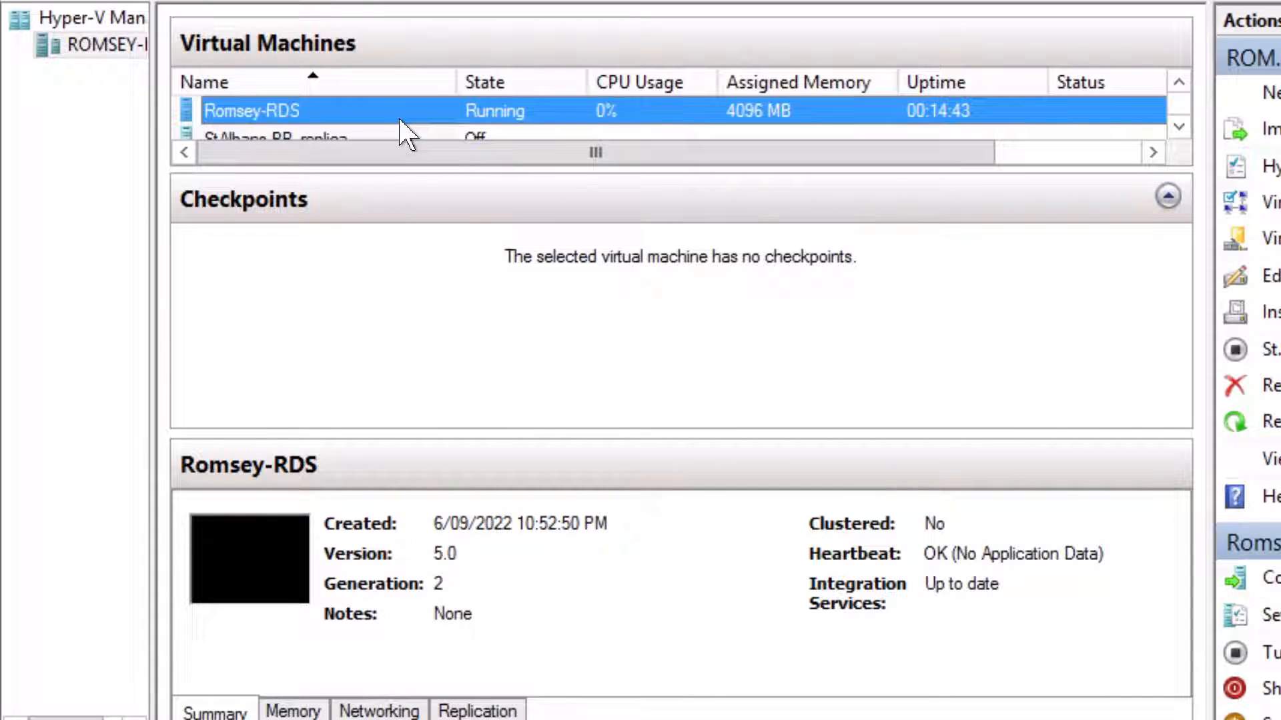
Step: Connect to Romsey-RDS and rename its desktop's New folder to 'Before Checkpoint'
double_click(250, 110)
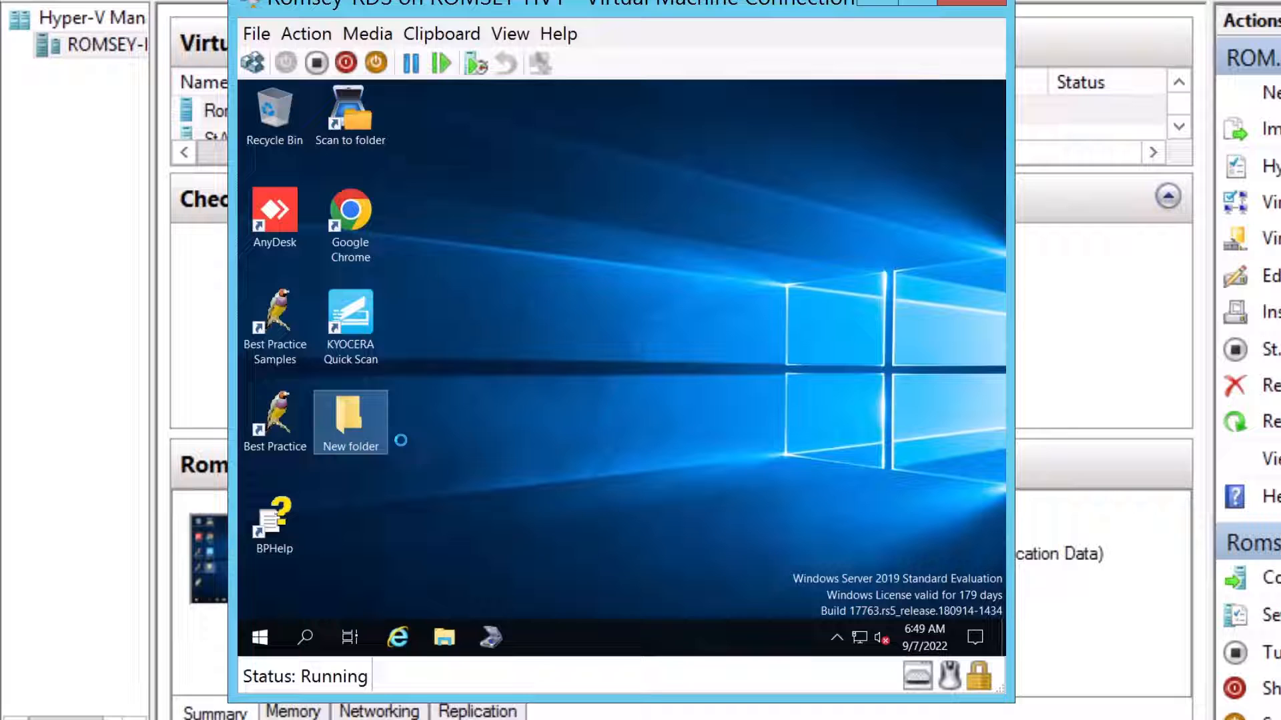
right_click(350, 422)
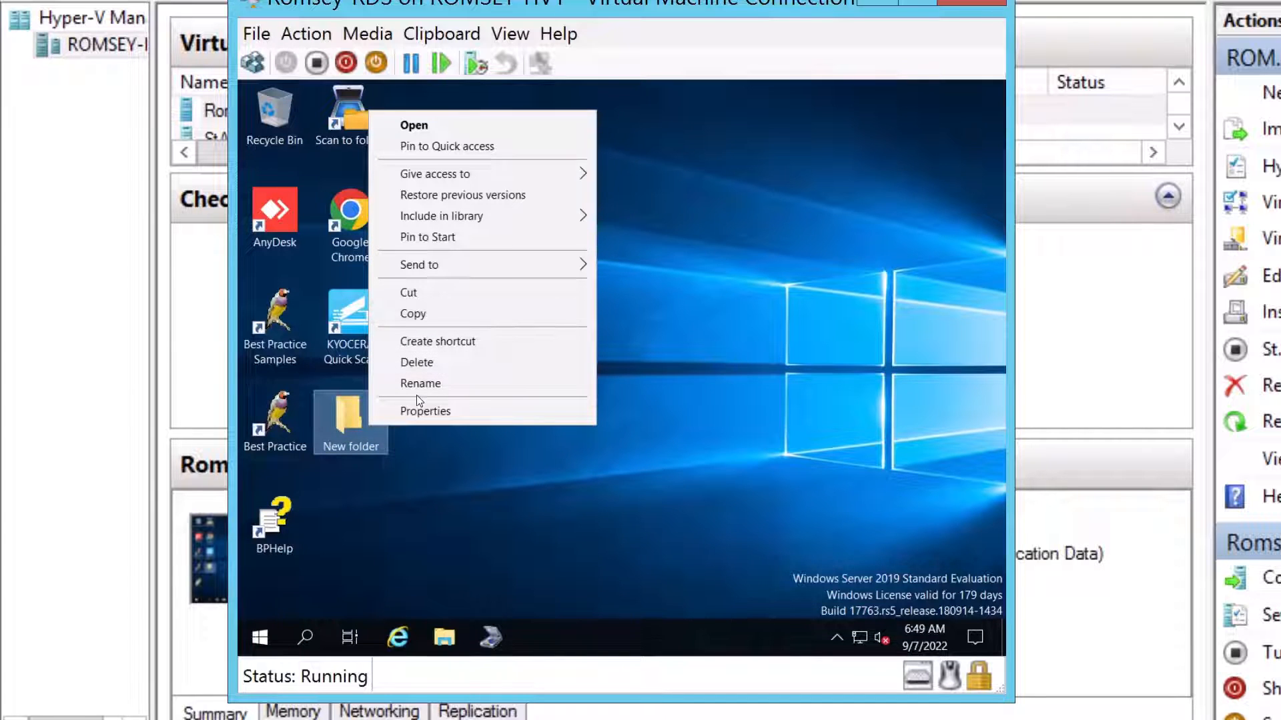
left_click(420, 383)
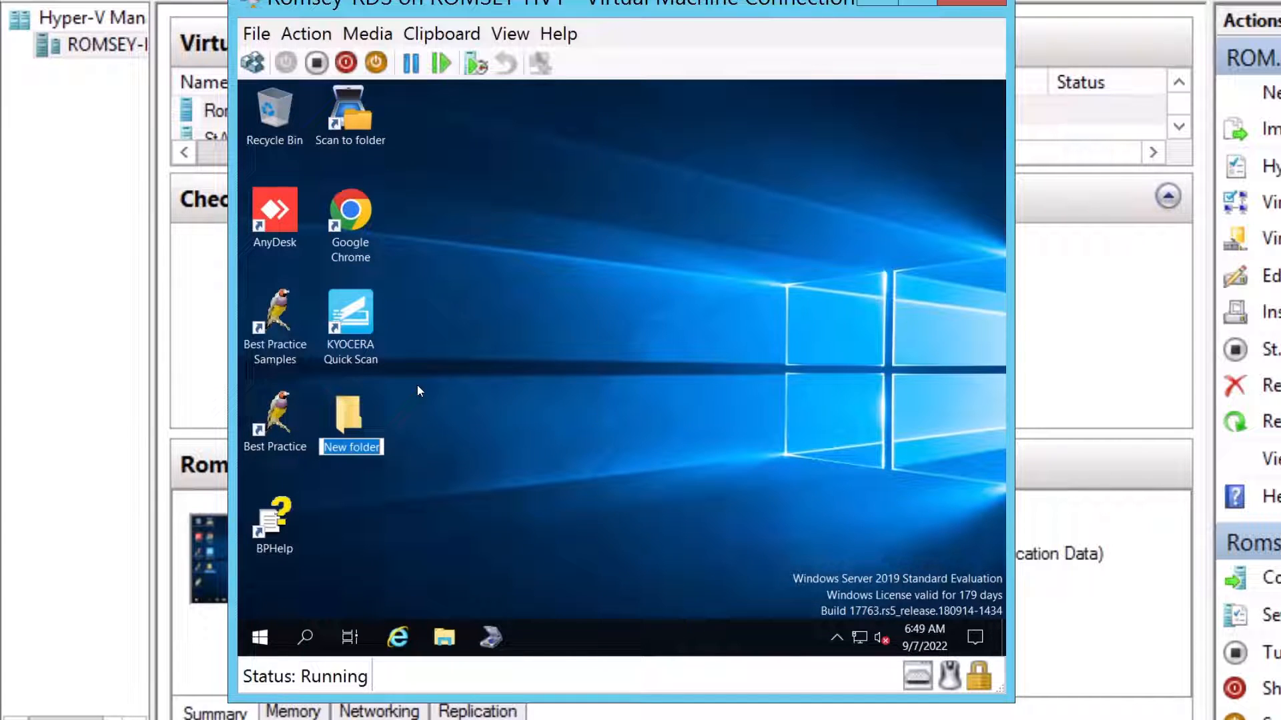
type("Before Checkpoint")
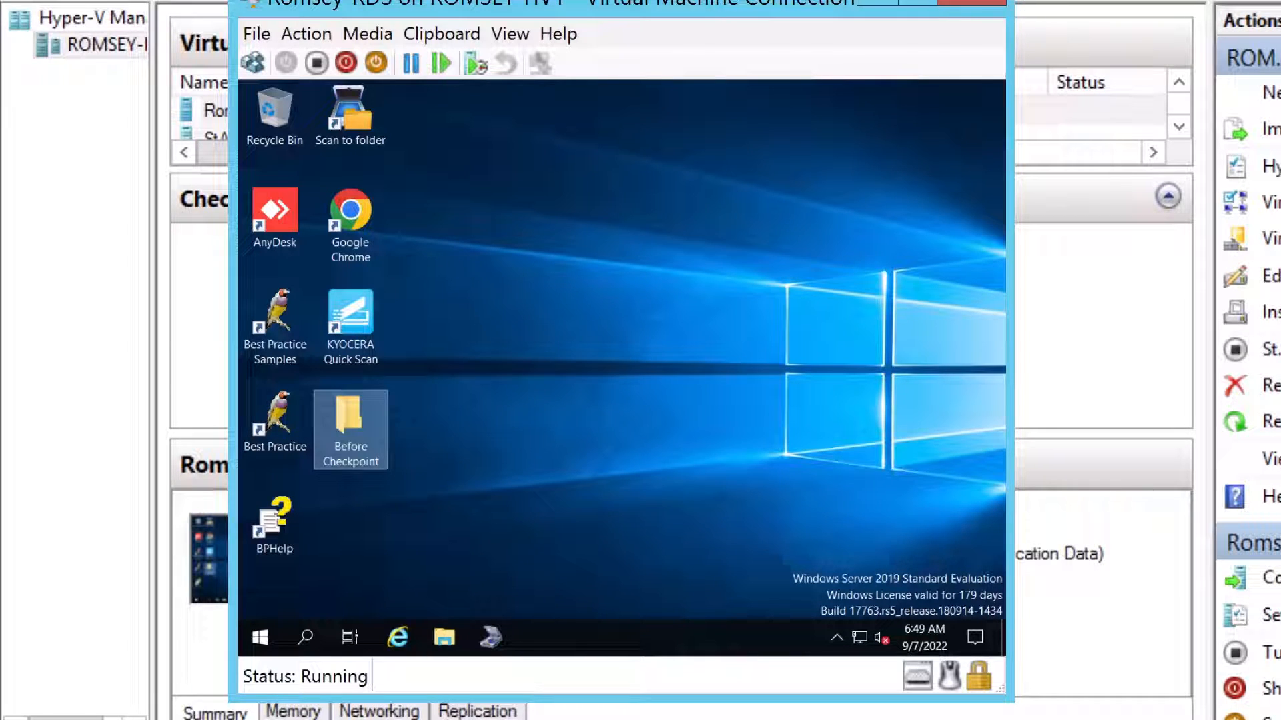
mouse_move(878, 12)
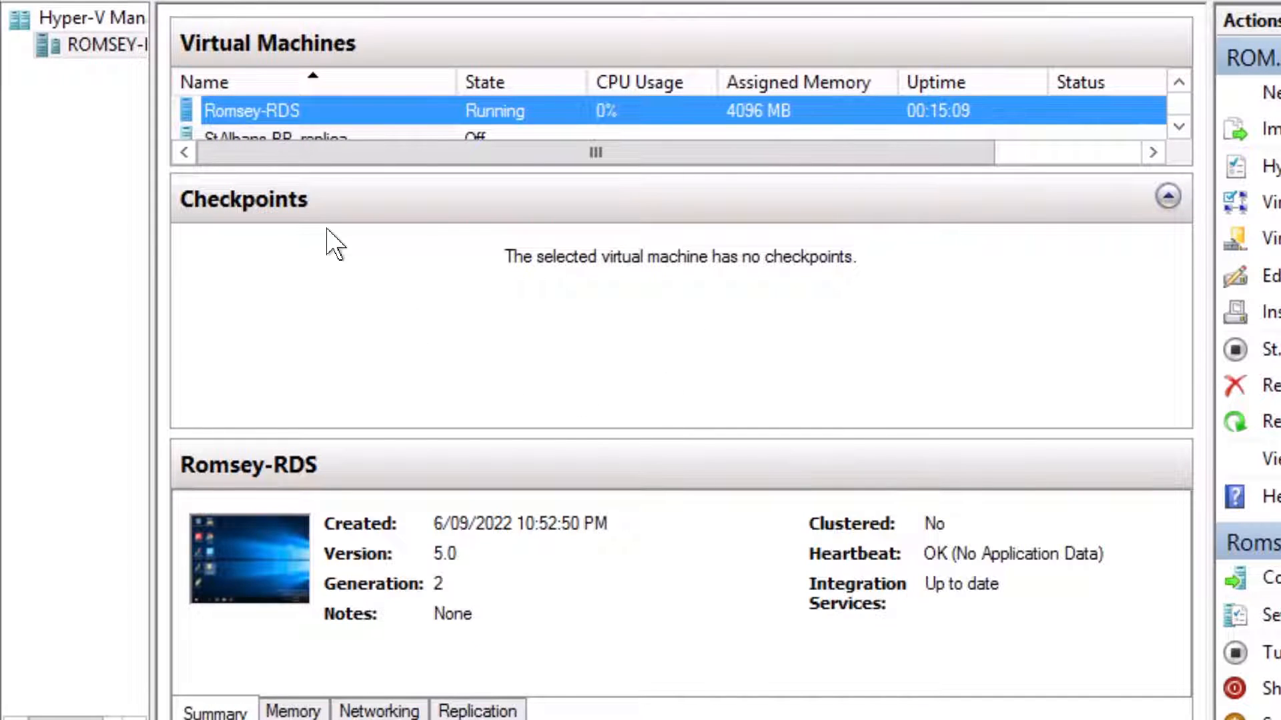
Step: Checkpoint Romsey-RDS and review the new 7/09/2022 11:49:56 PM checkpoint and Now entry
right_click(253, 110)
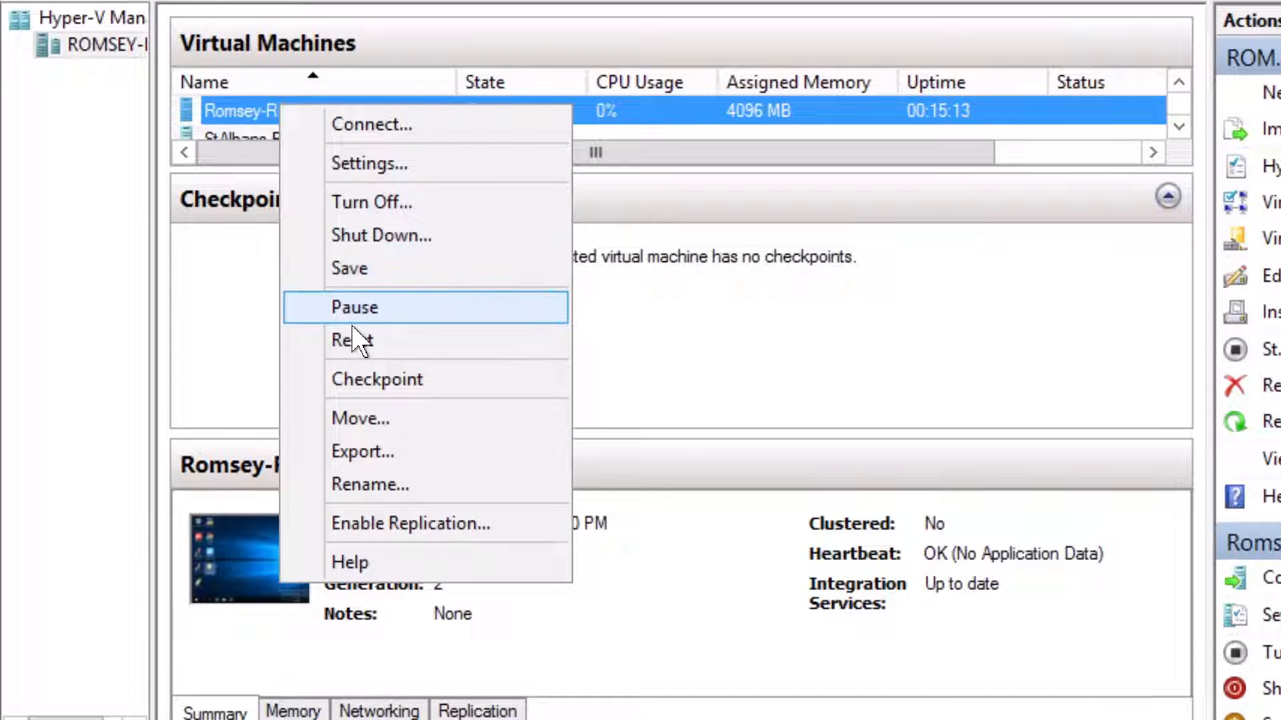
mouse_move(376, 379)
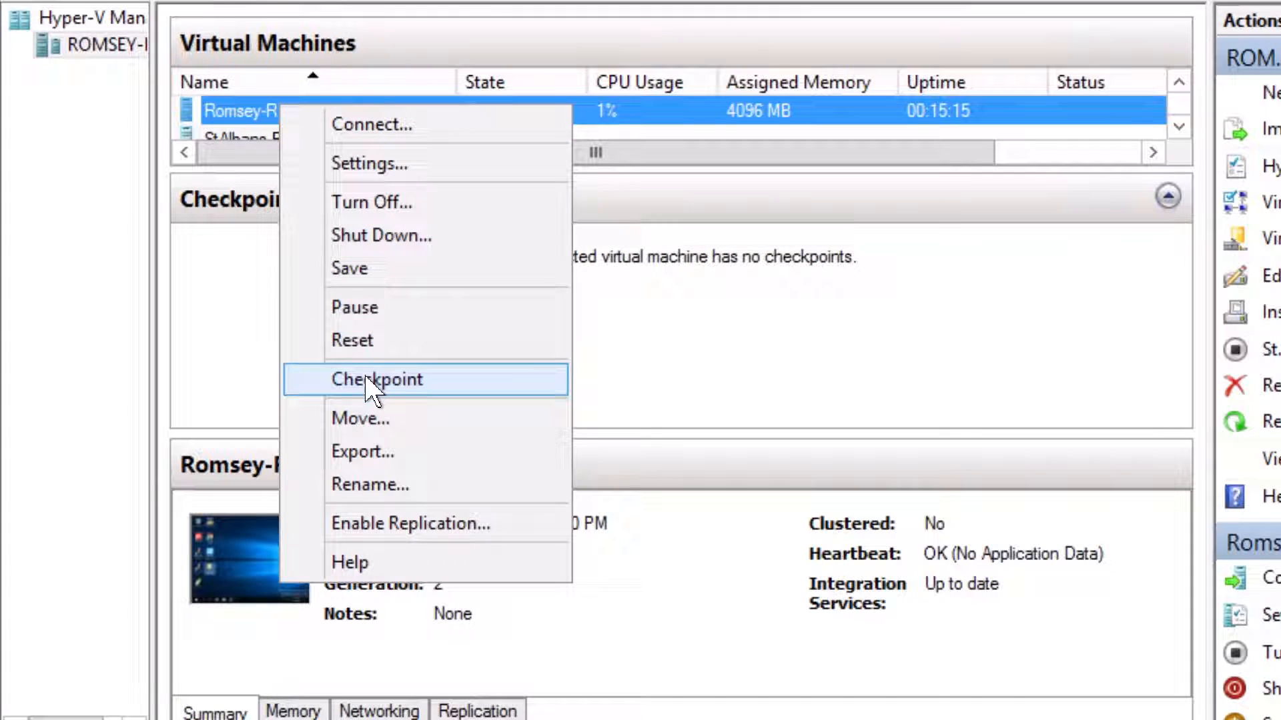
left_click(376, 379)
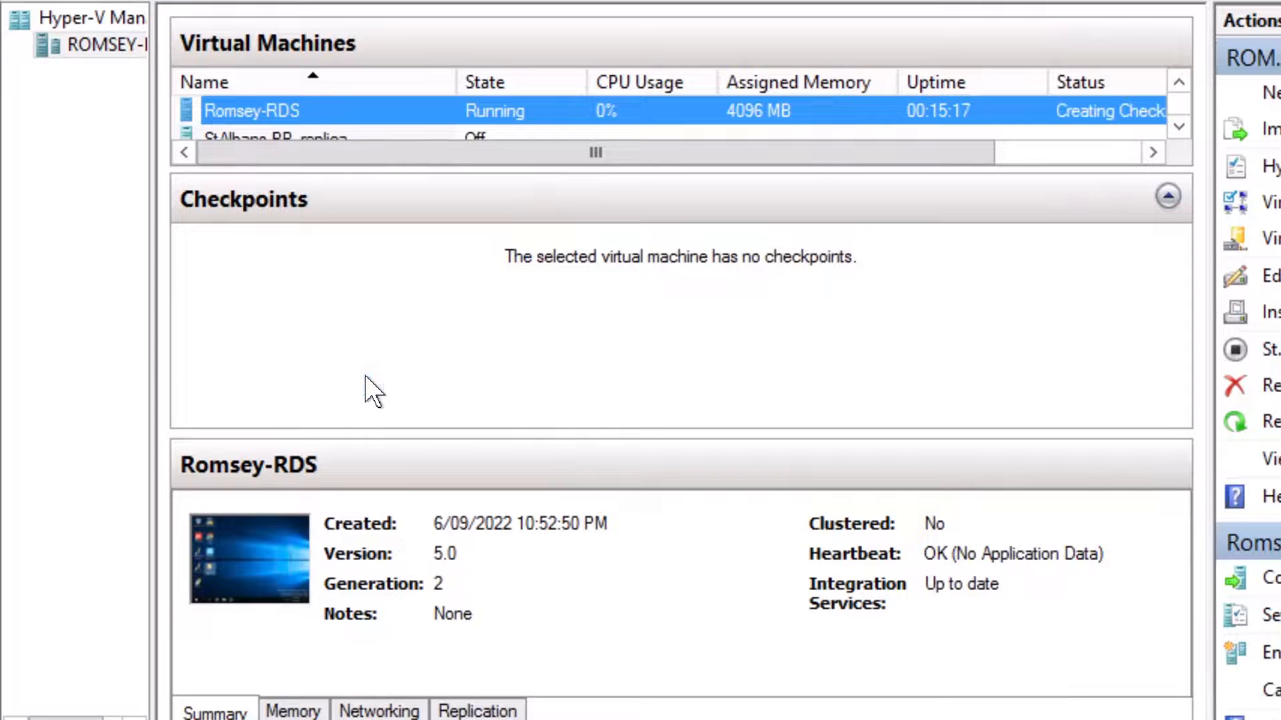
mouse_move(1143, 123)
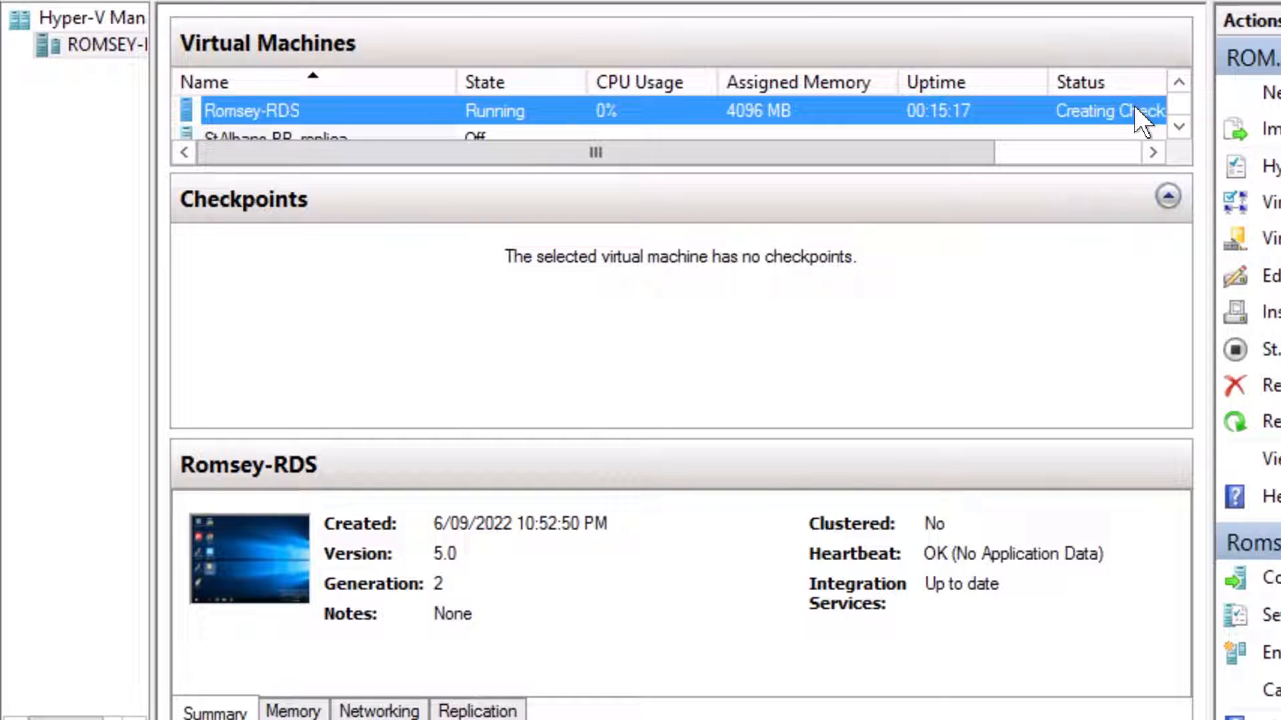
mouse_move(950, 177)
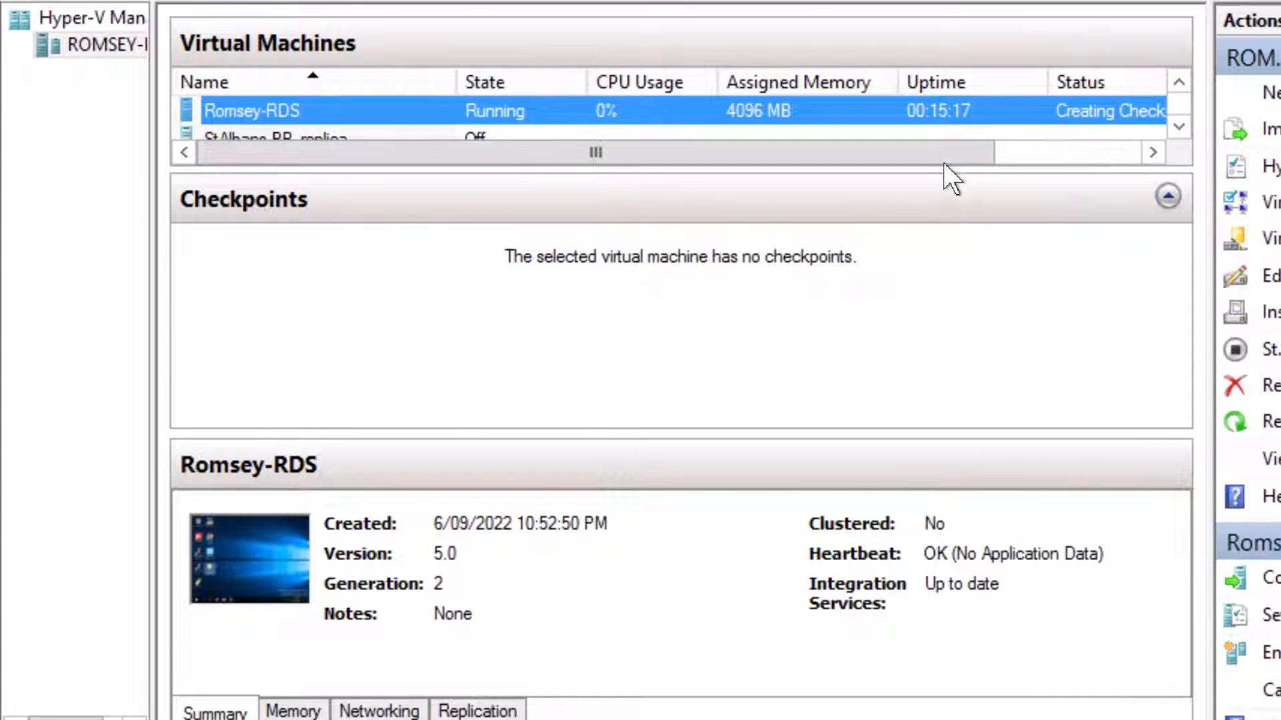
scroll("right", 3)
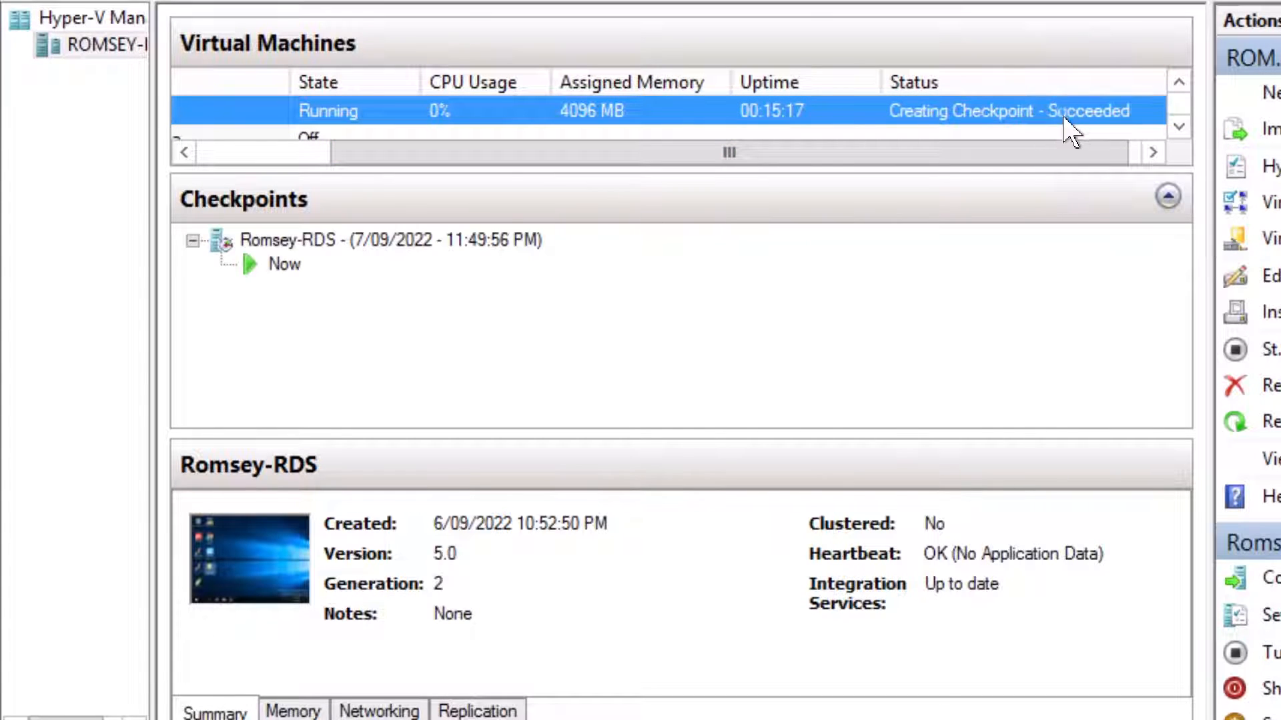
left_click(376, 240)
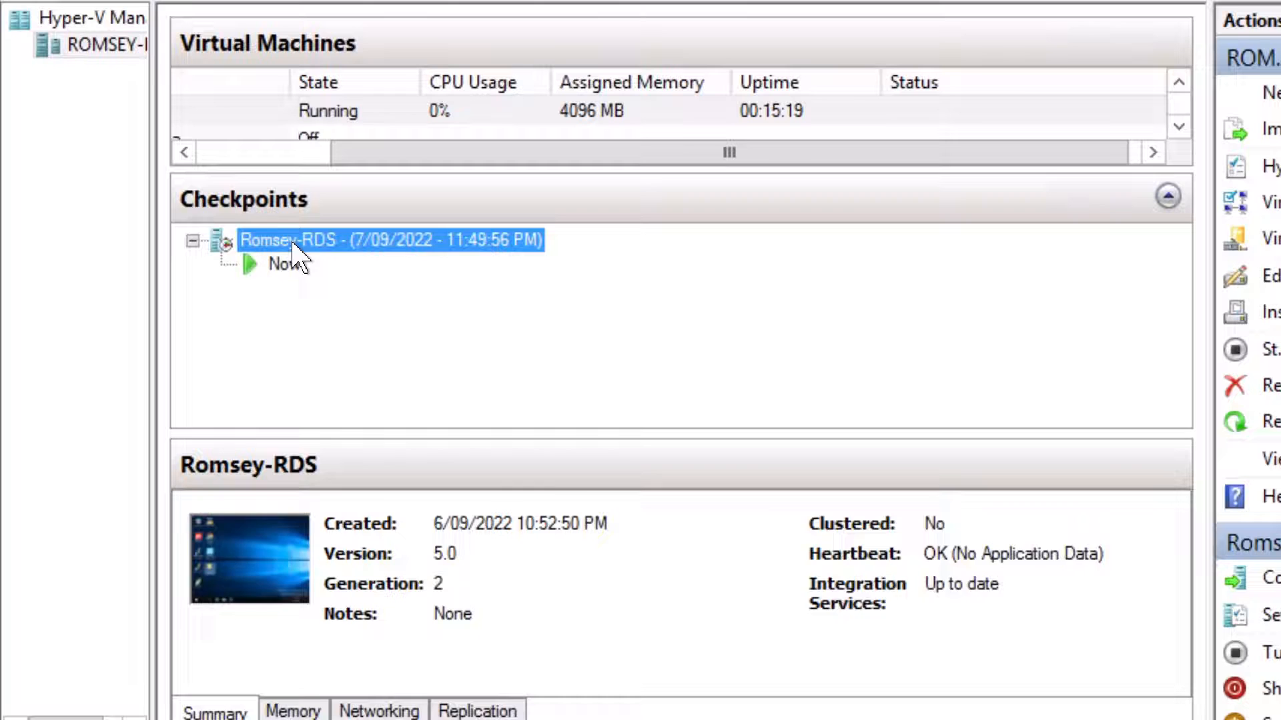
left_click(285, 264)
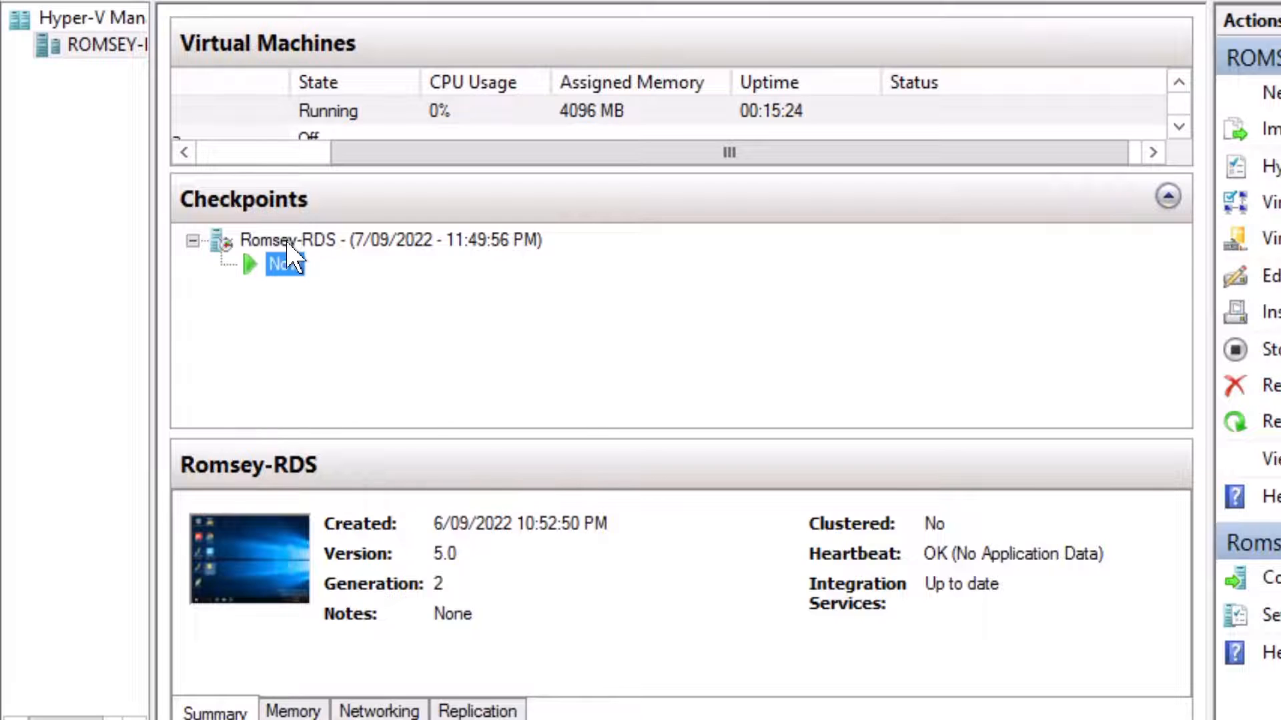
left_click(390, 239)
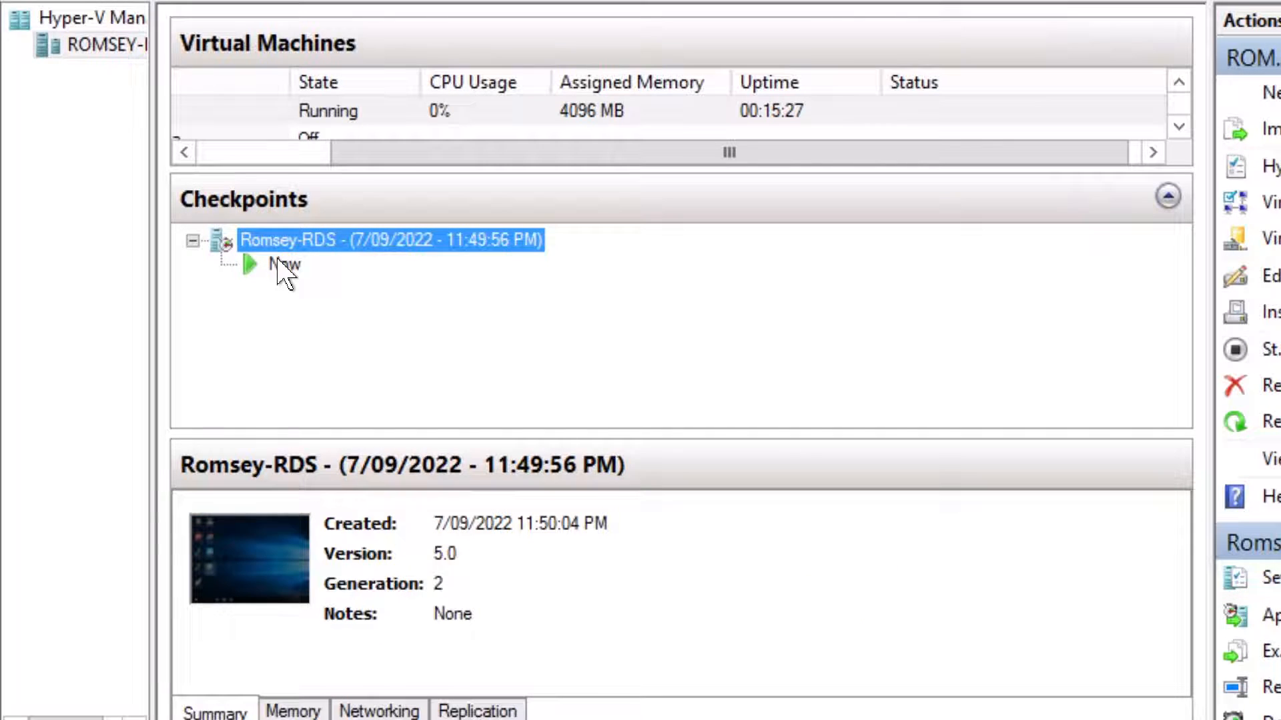
left_click(284, 264)
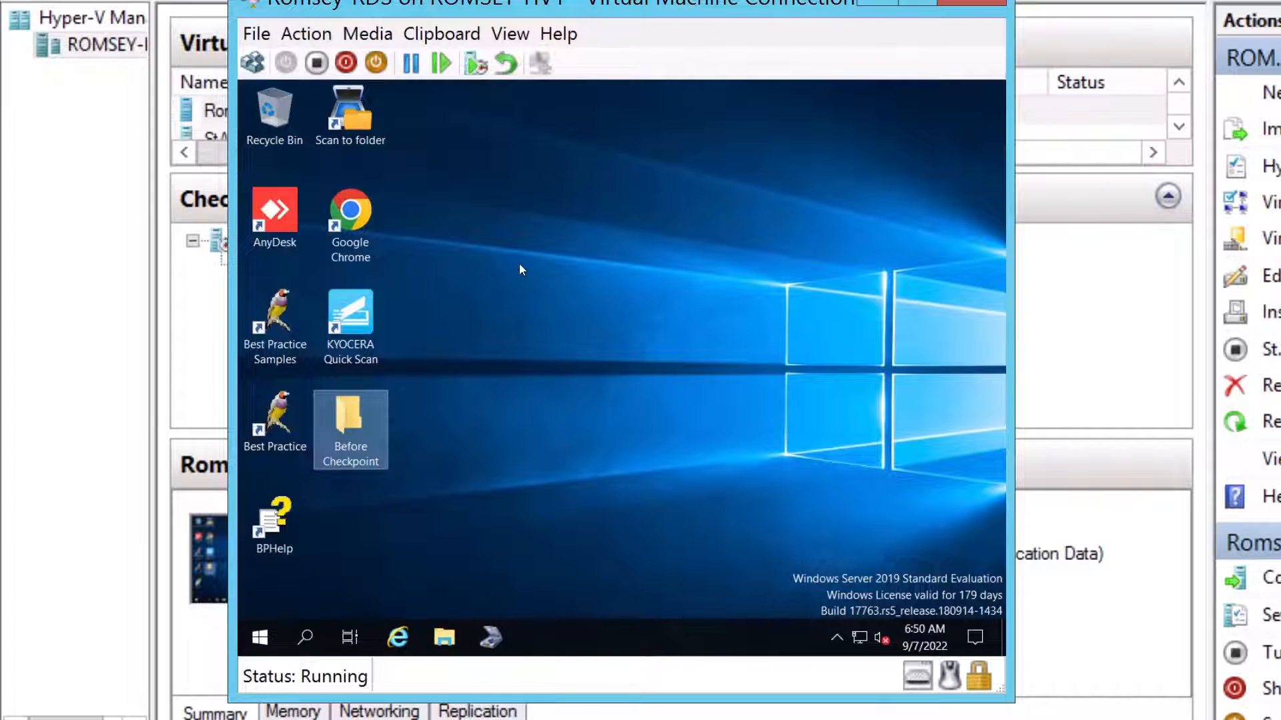
Step: Create a new desktop folder named 'After Checkpoint' inside Romsey-RDS
right_click(520, 270)
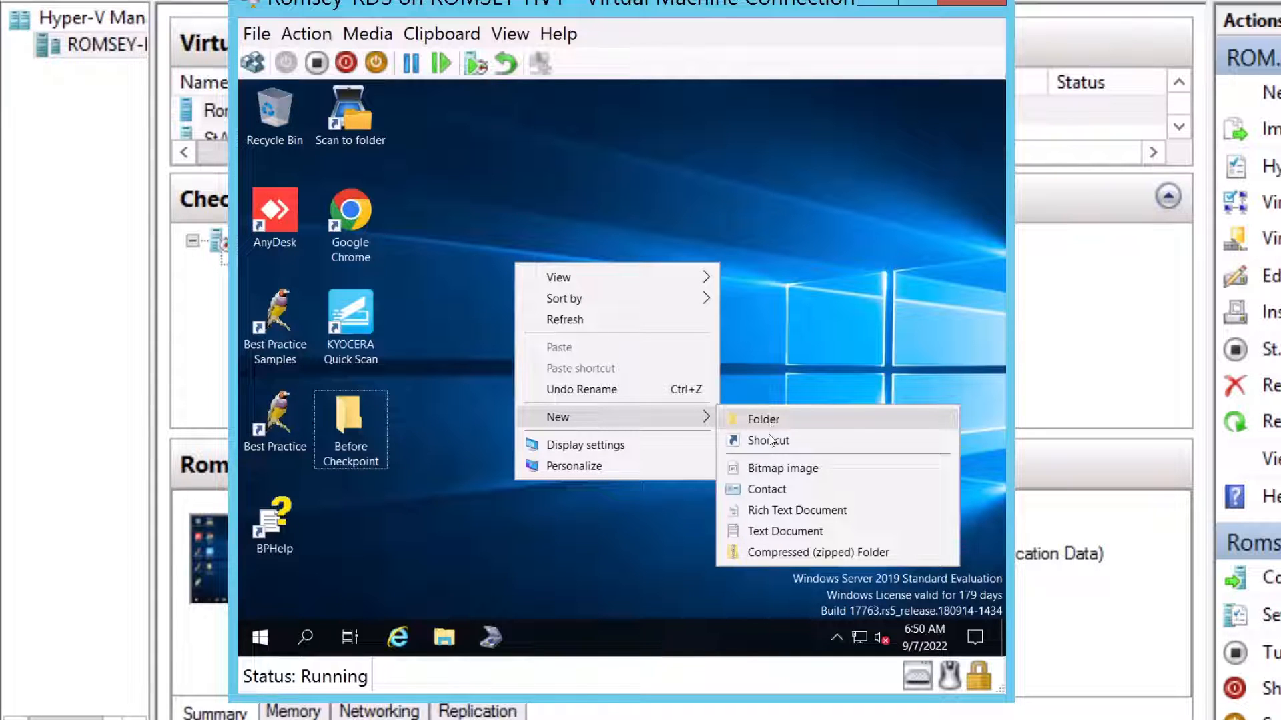
mouse_move(774, 430)
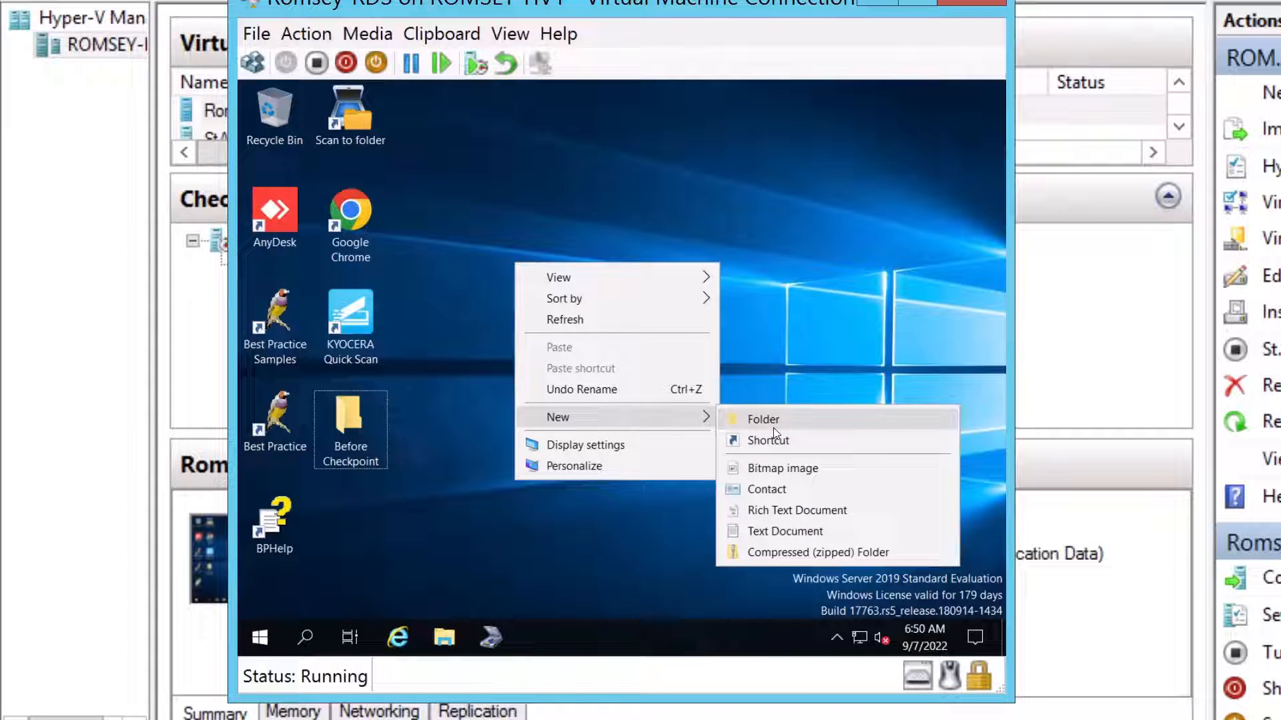
left_click(762, 419)
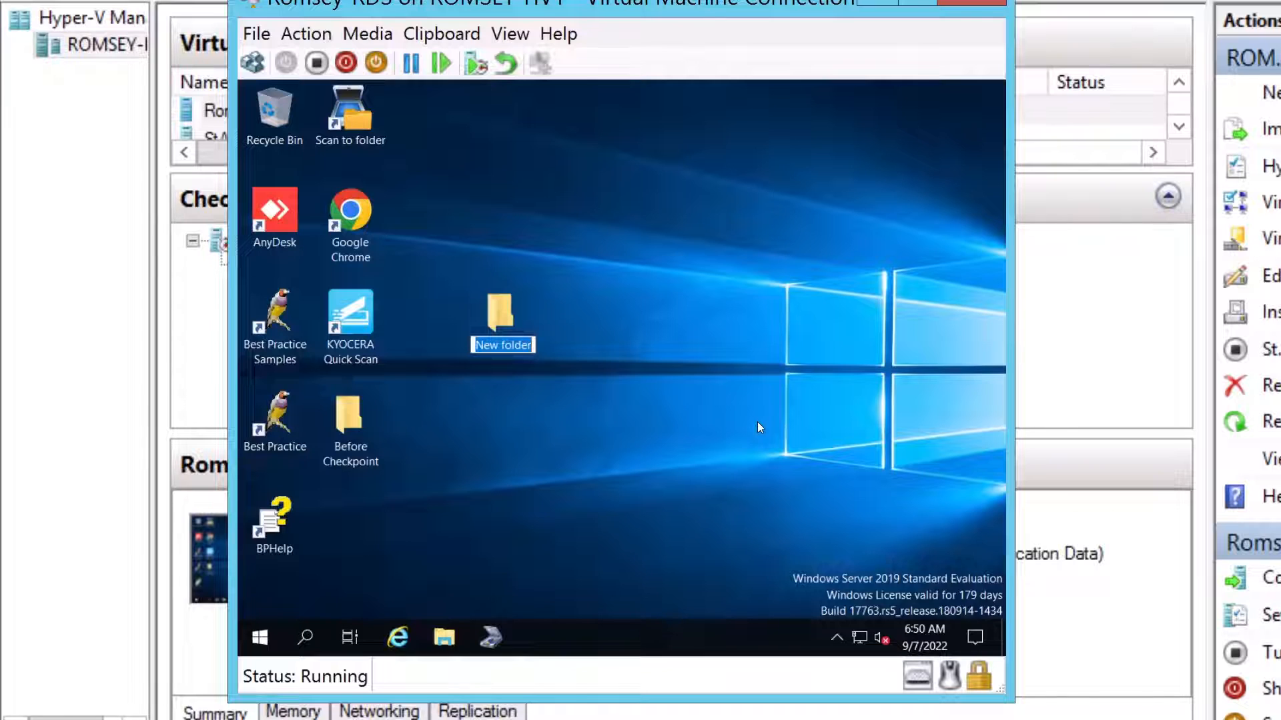
type("After Checkpoint")
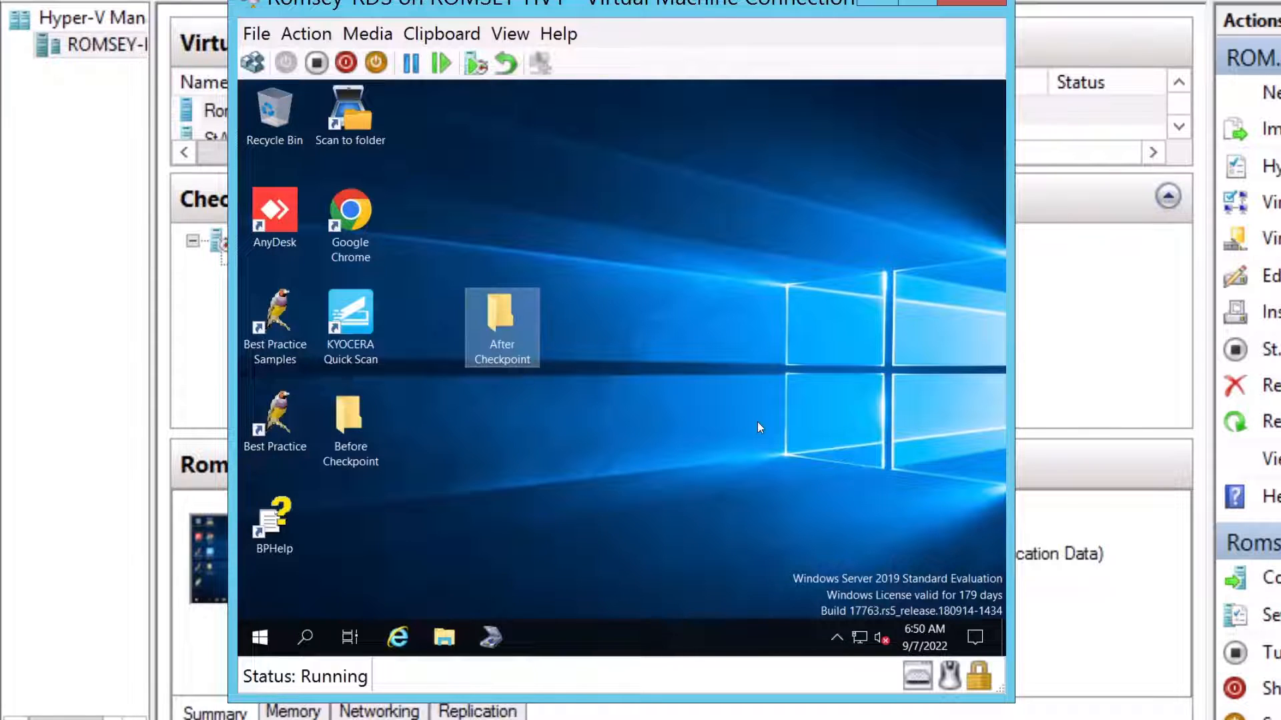
mouse_move(547, 467)
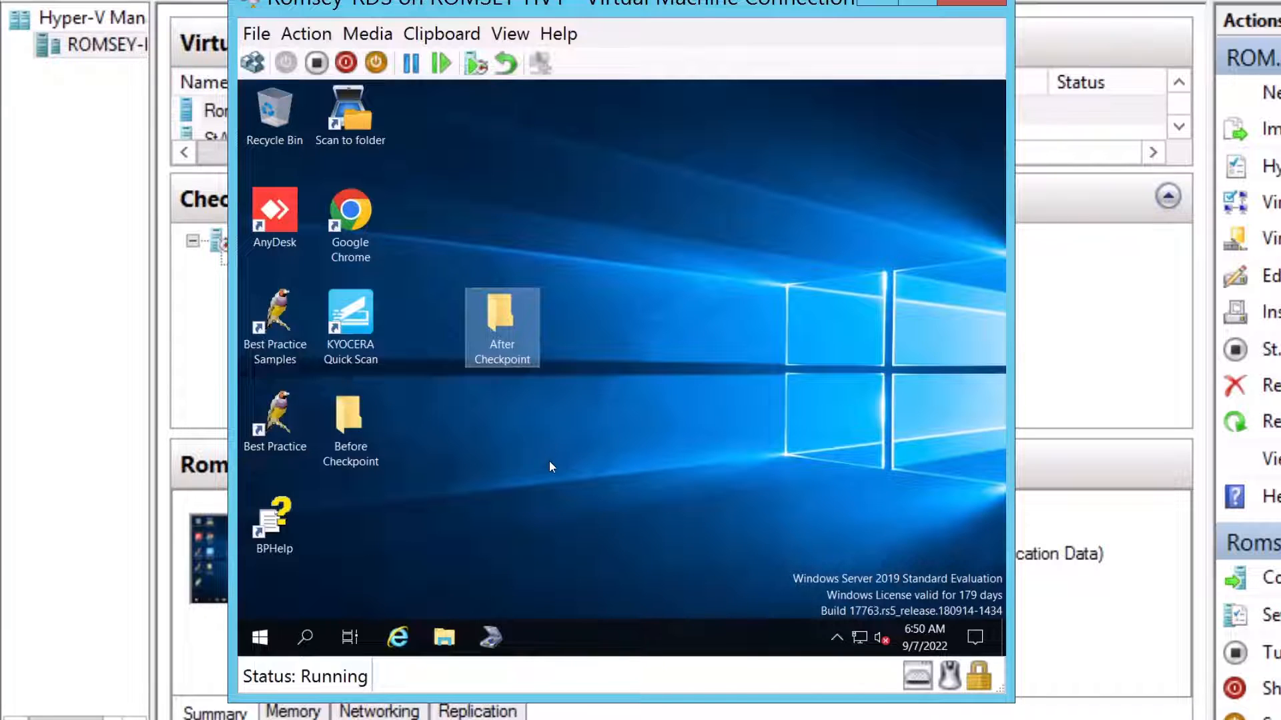
mouse_move(870, 12)
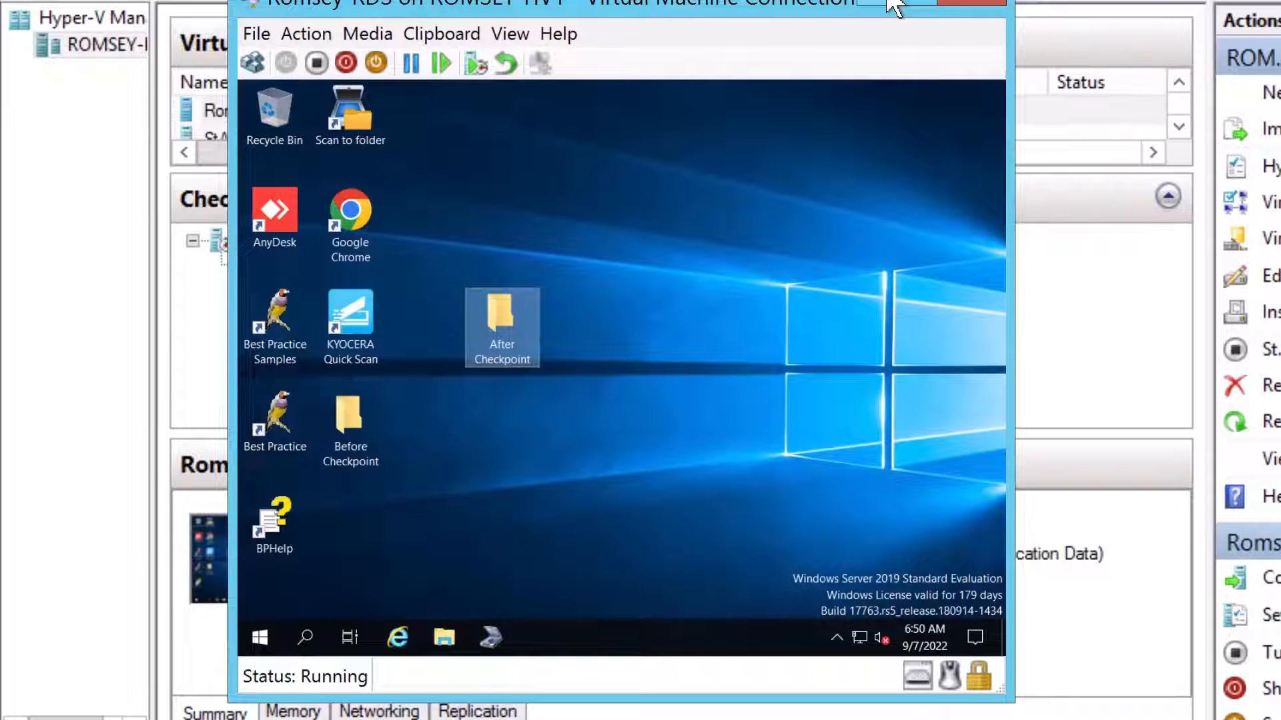
mouse_move(920, 11)
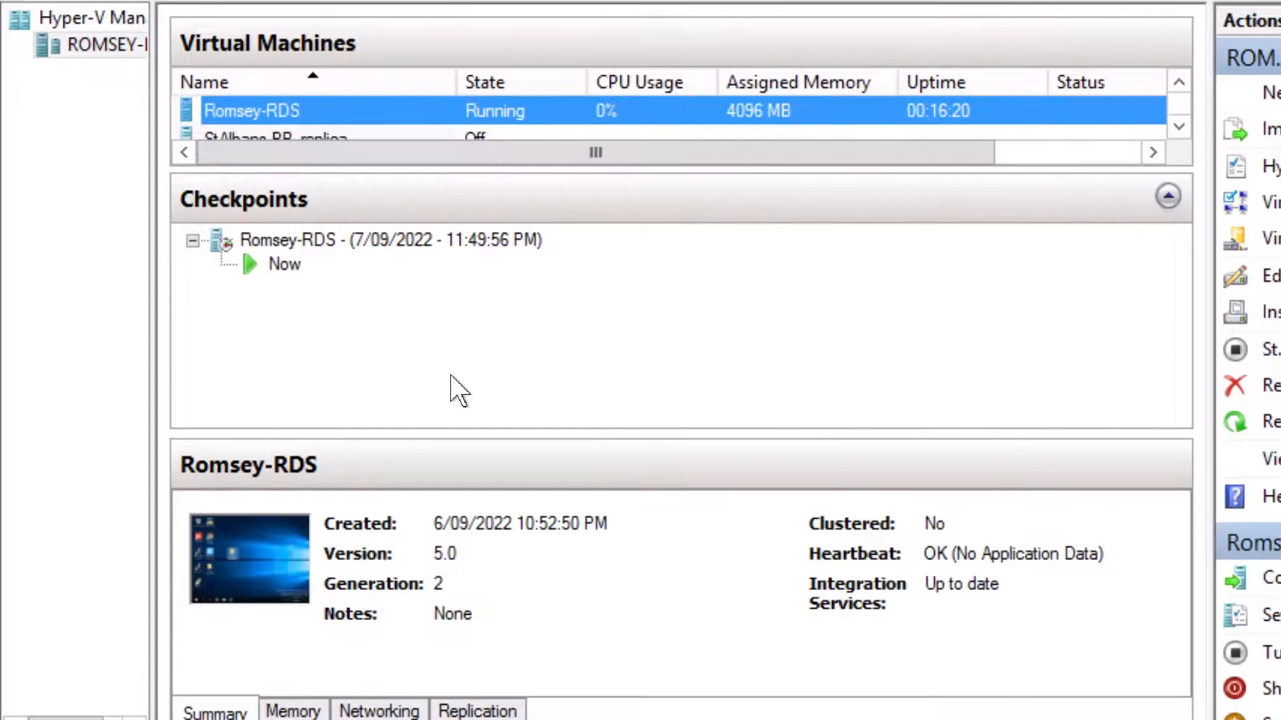
Step: Compare the 11:49:56 PM checkpoint with the Now state, then right-click the checkpoint
left_click(392, 240)
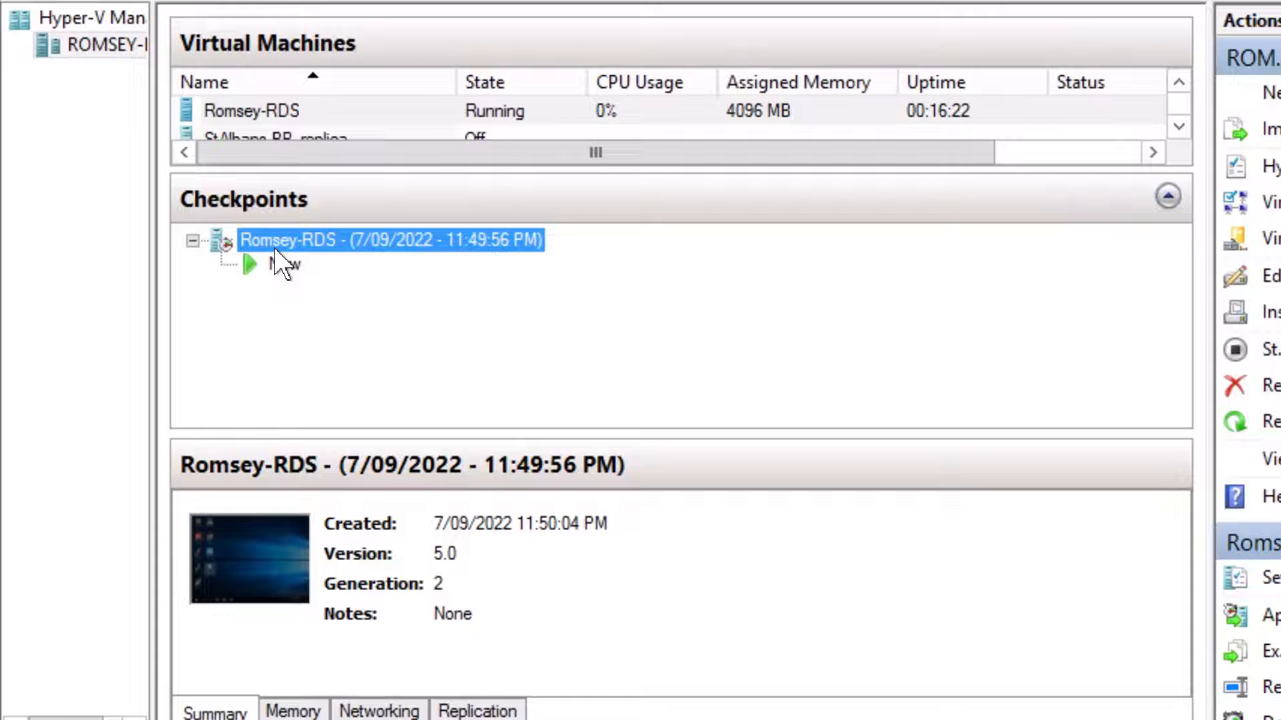
mouse_move(292, 293)
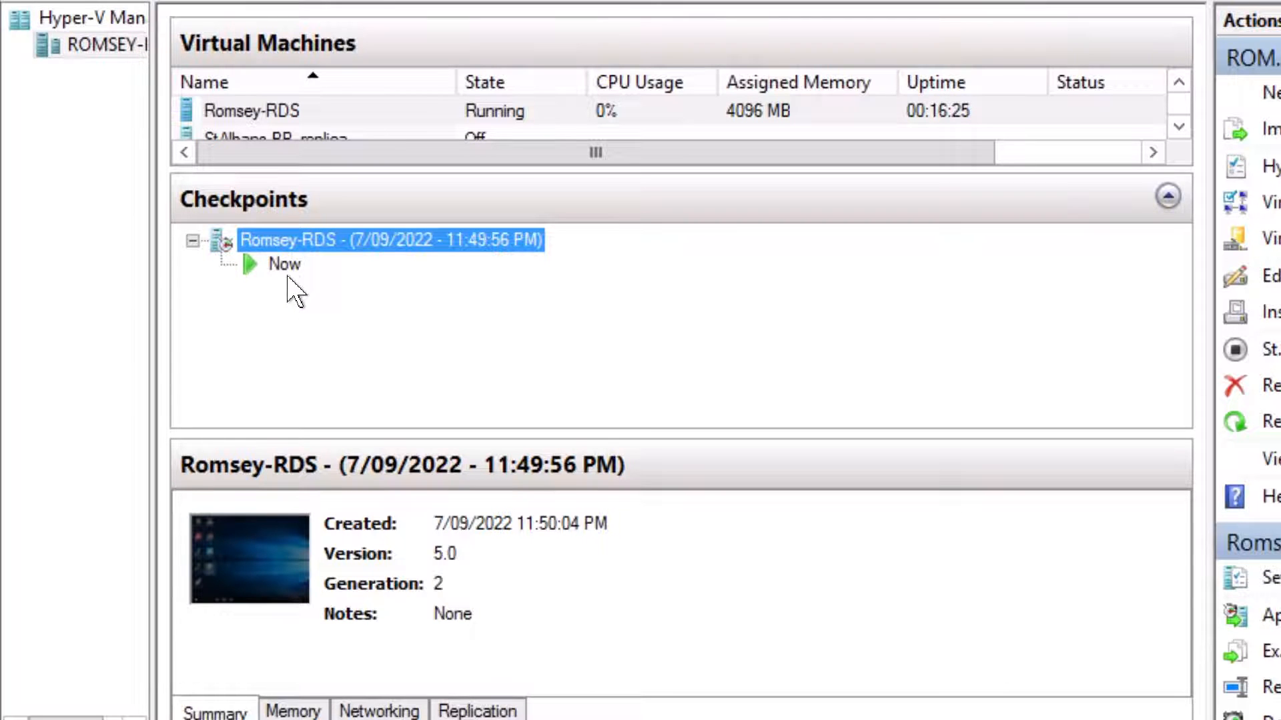
left_click(285, 263)
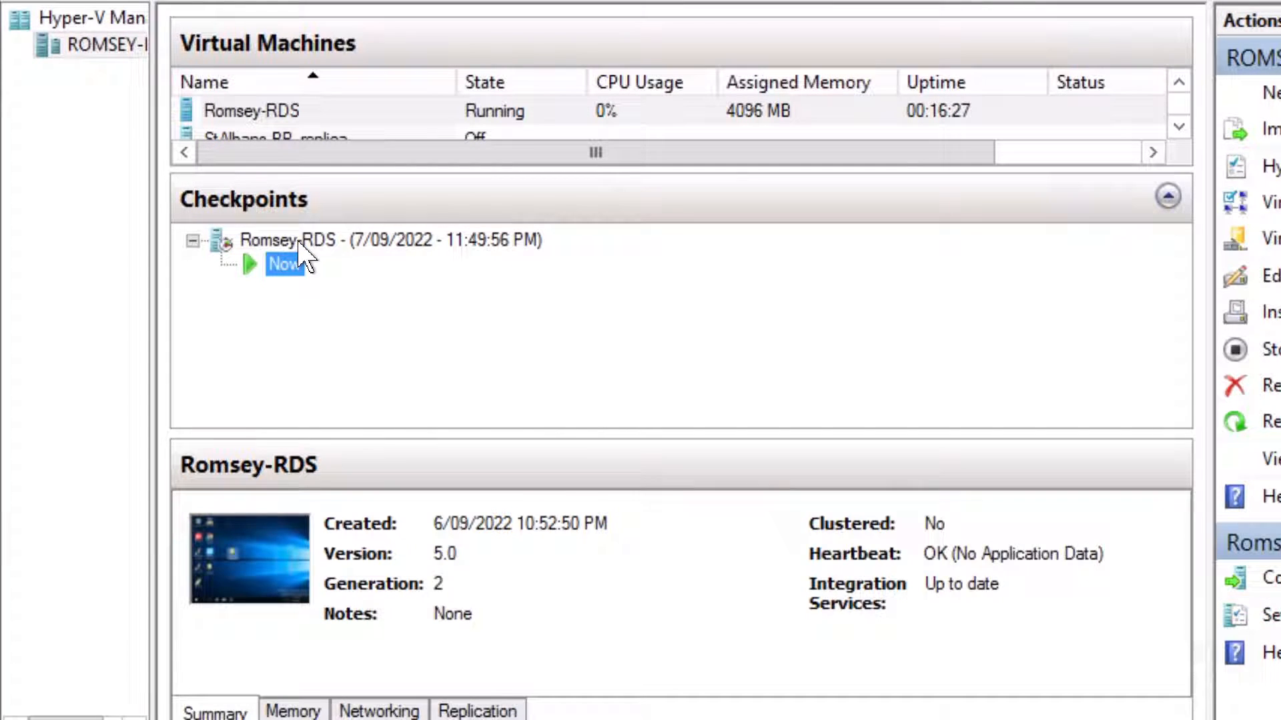
left_click(389, 240)
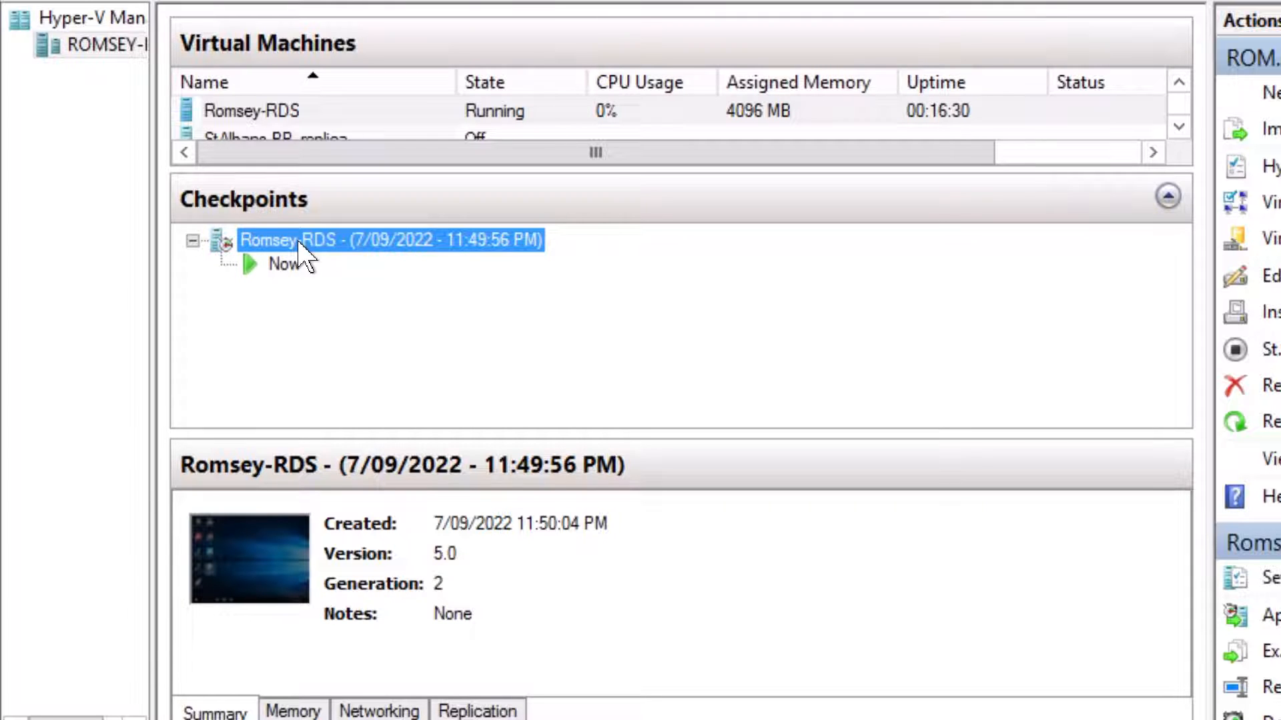
left_click(285, 265)
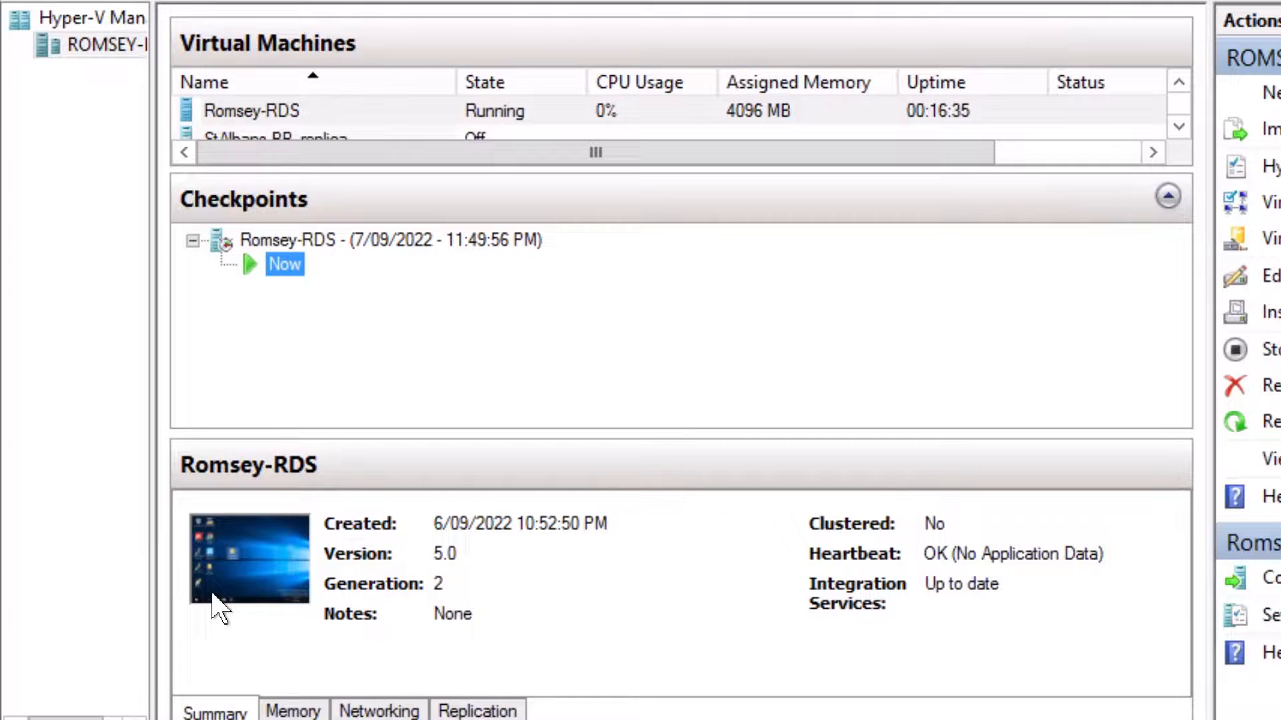
mouse_move(236, 564)
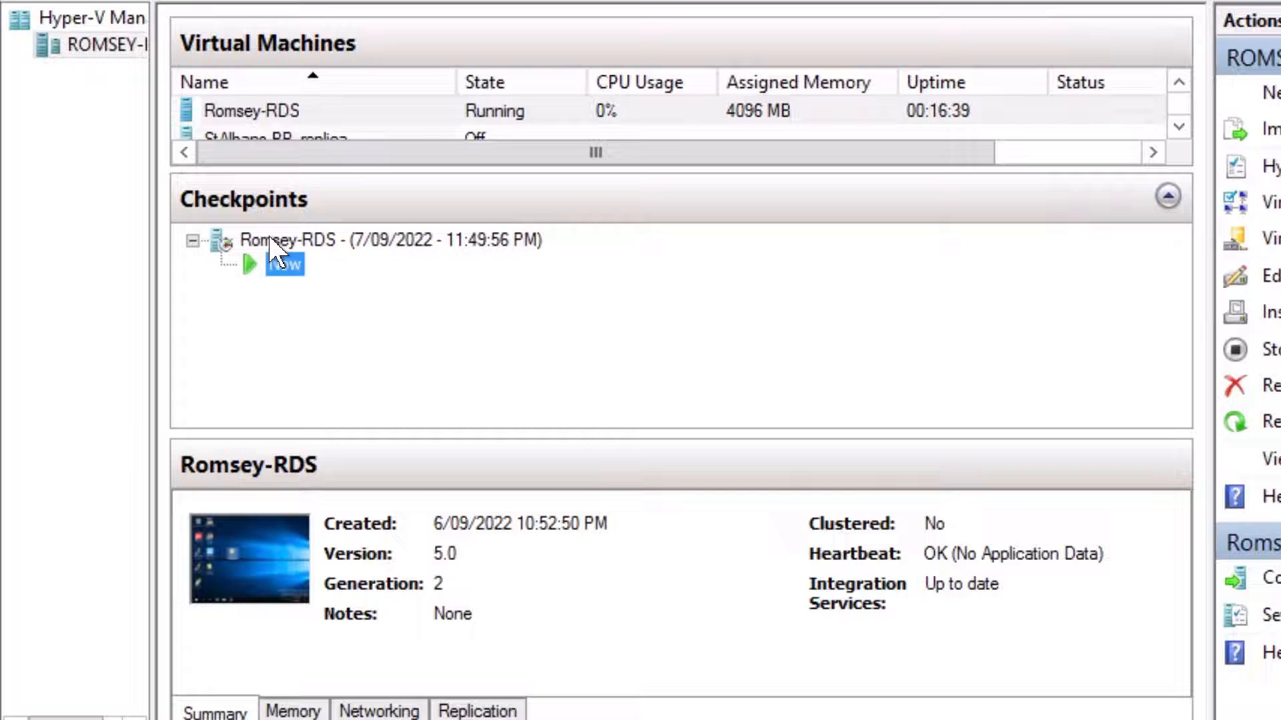
left_click(389, 240)
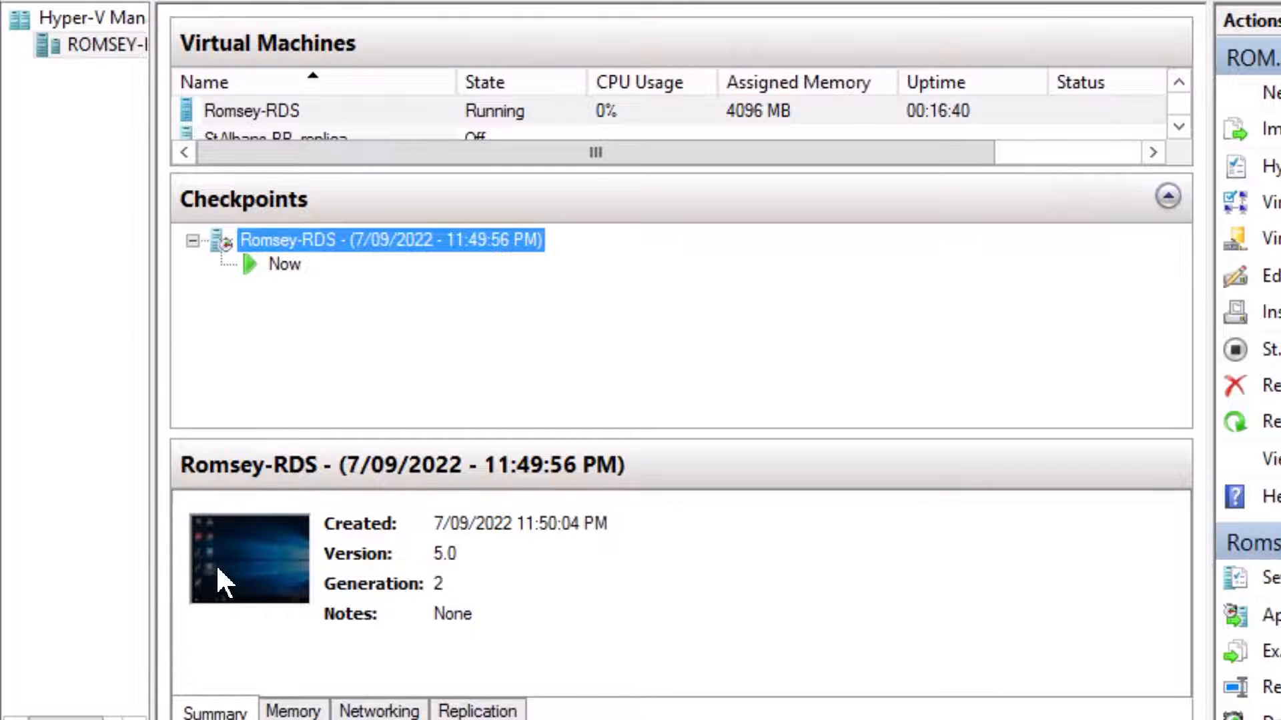
mouse_move(341, 291)
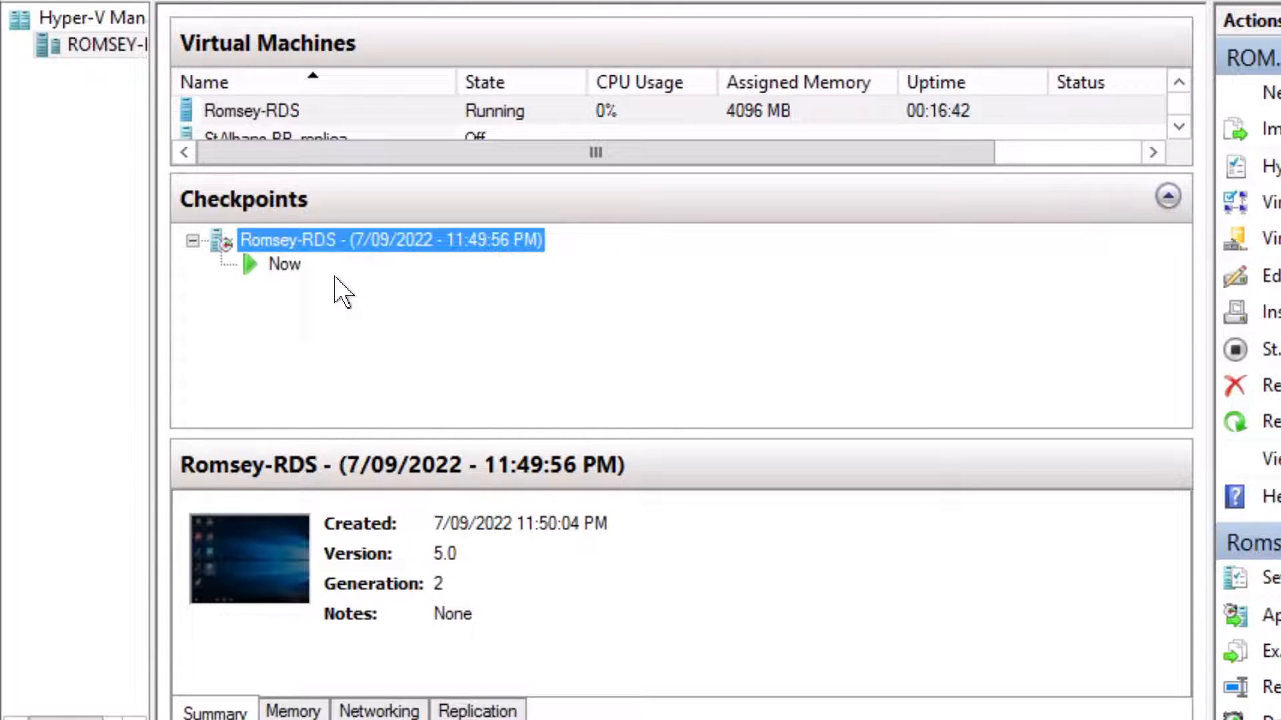
left_click(284, 264)
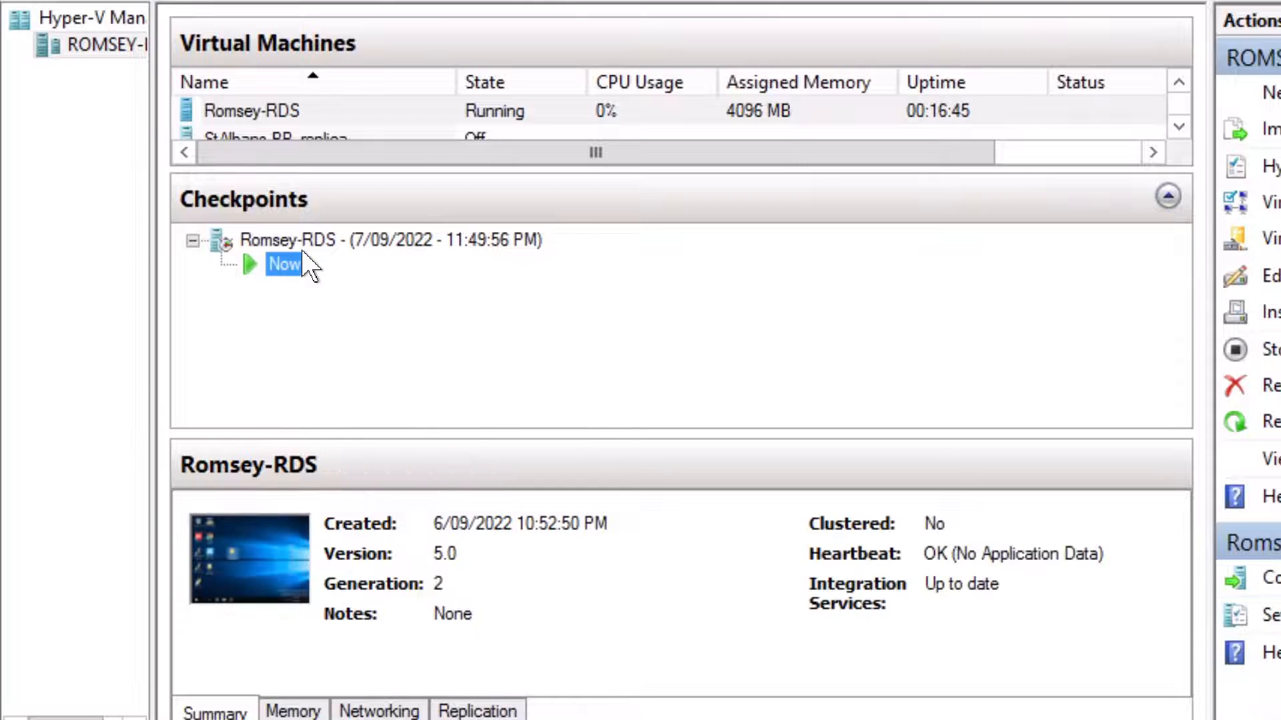
left_click(390, 240)
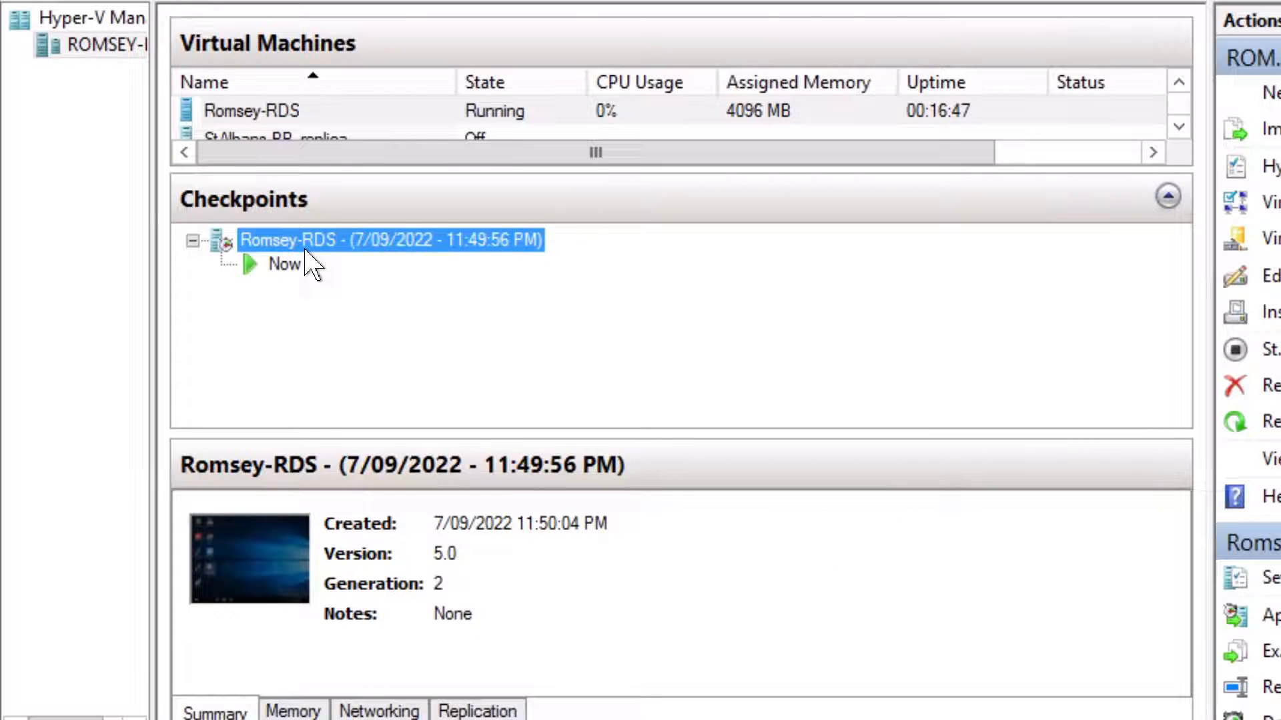
right_click(393, 240)
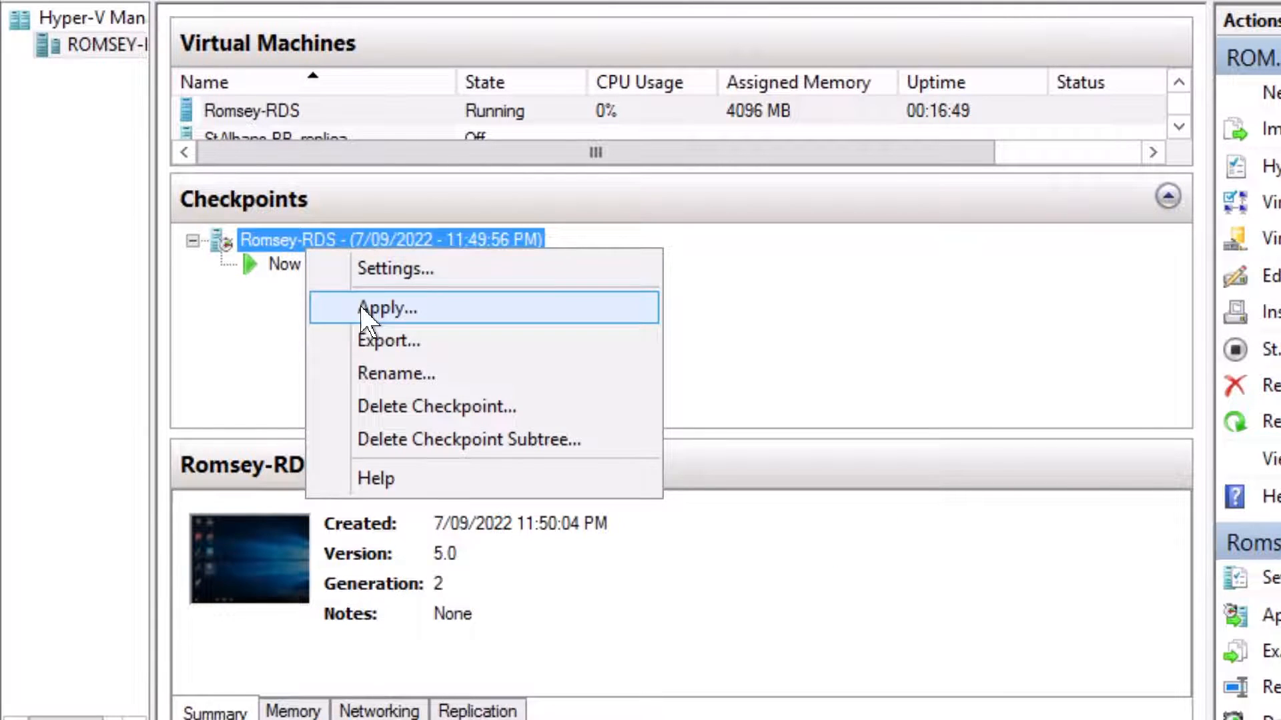
Step: Apply the 11:49:56 PM checkpoint to Romsey-RDS without saving the current state
left_click(386, 308)
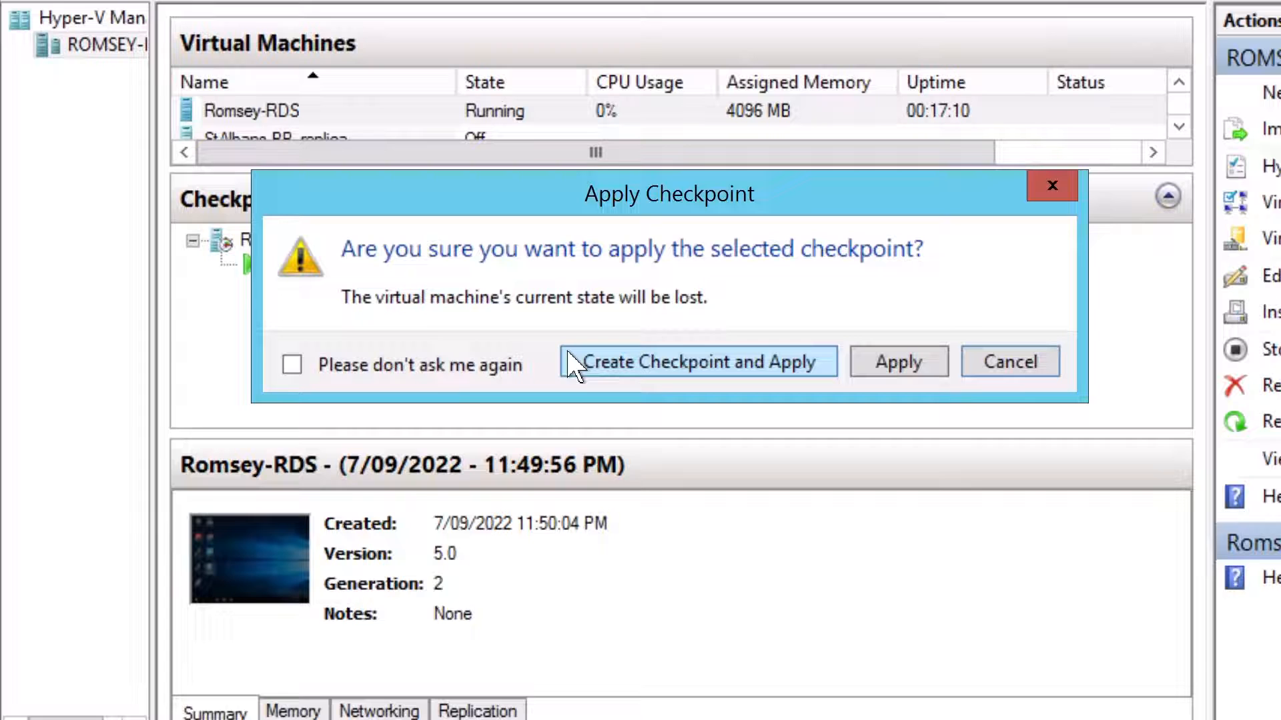
mouse_move(609, 322)
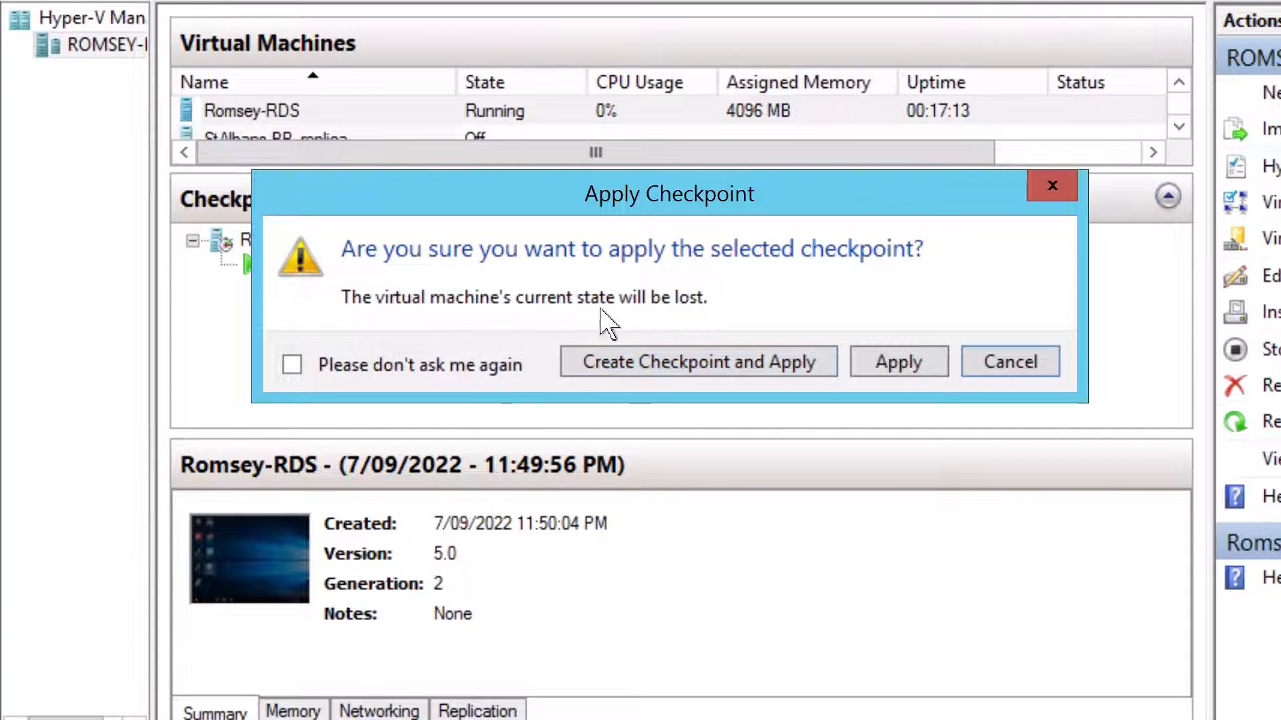
mouse_move(608, 309)
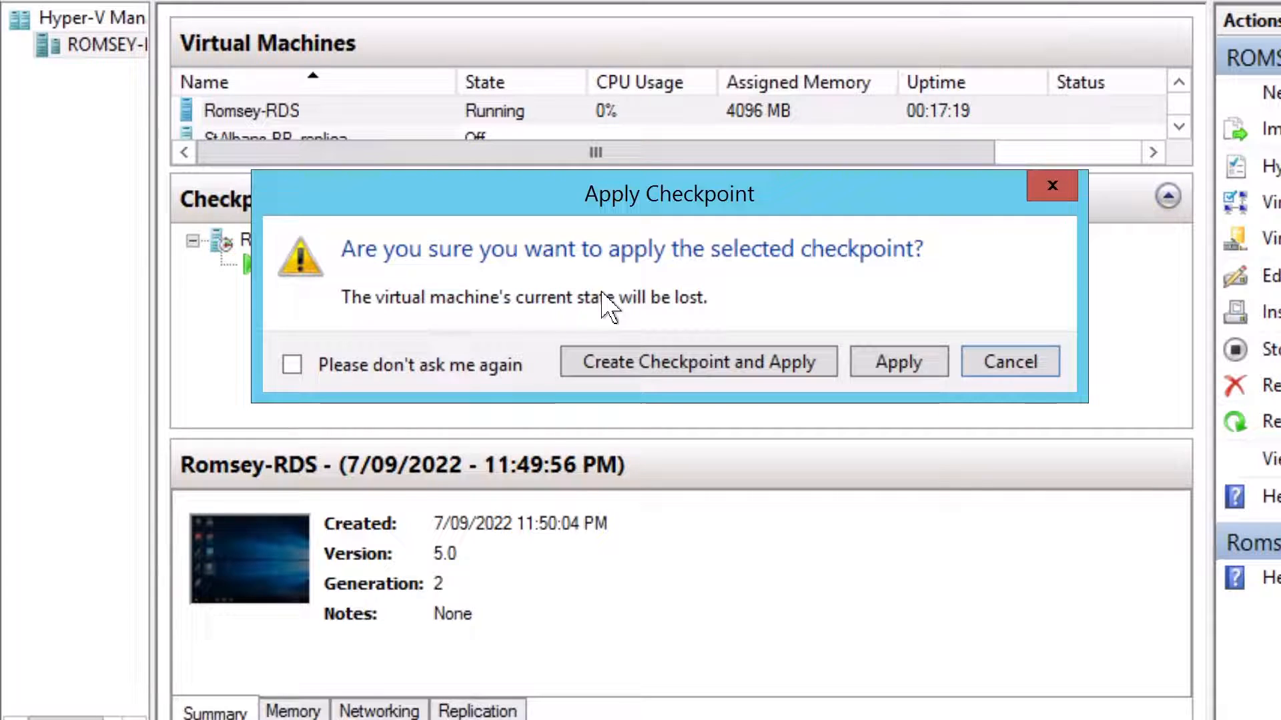
mouse_move(898, 361)
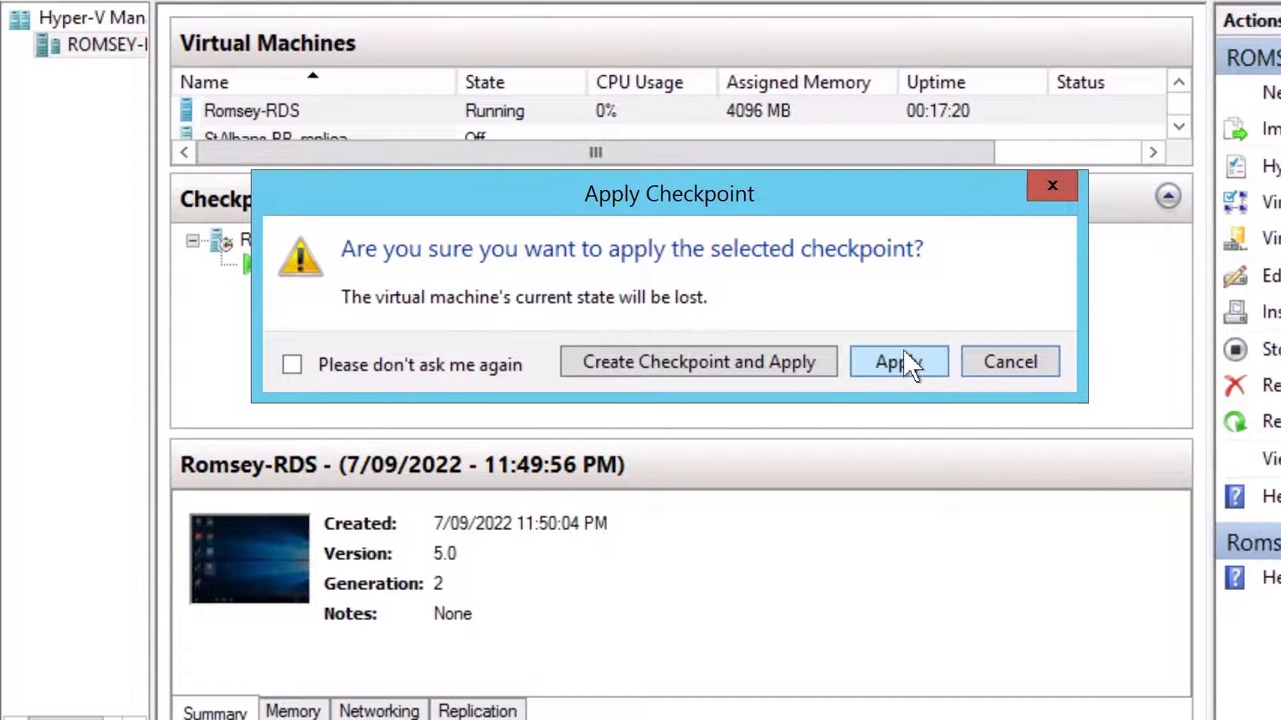
left_click(897, 361)
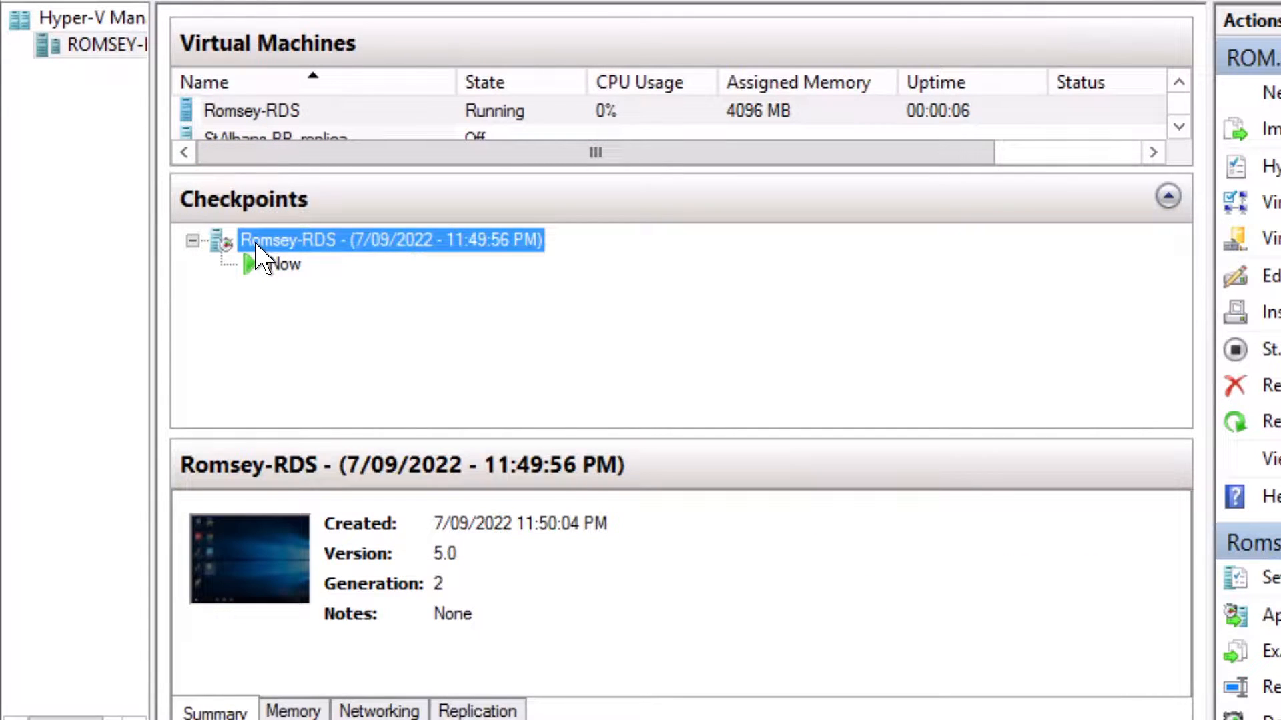
mouse_move(257, 261)
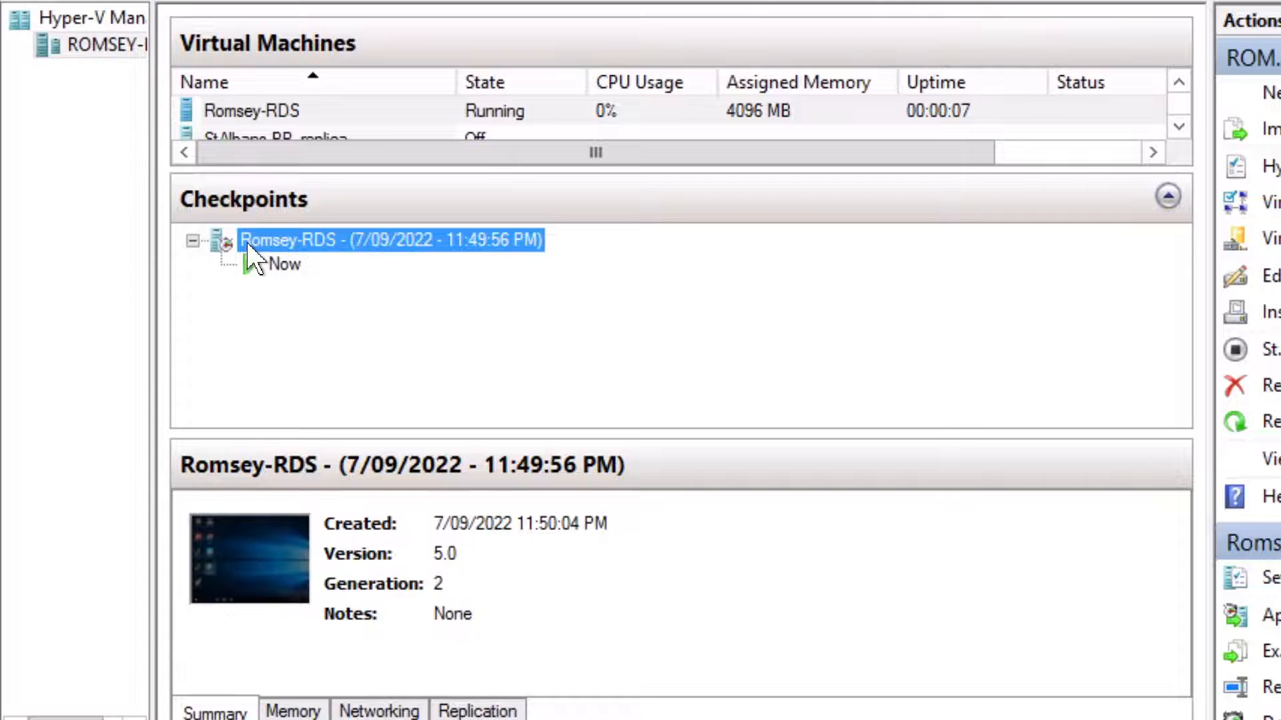
left_click(284, 263)
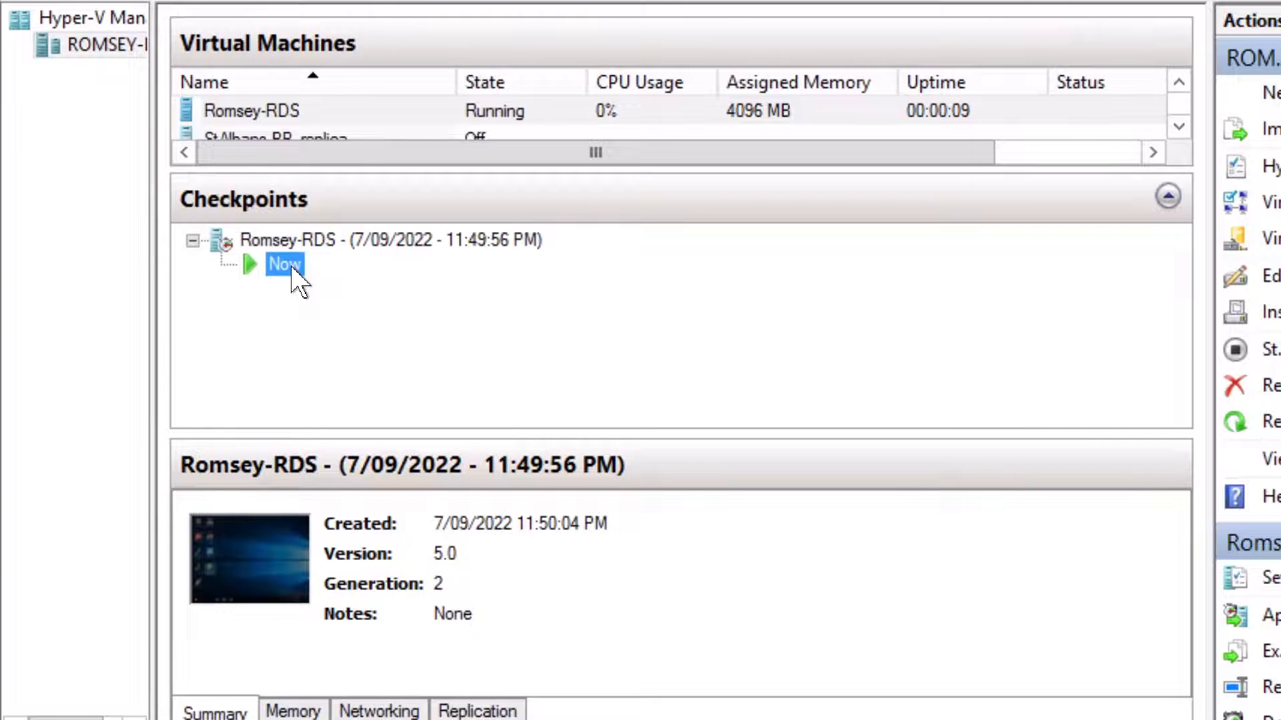
left_click(390, 240)
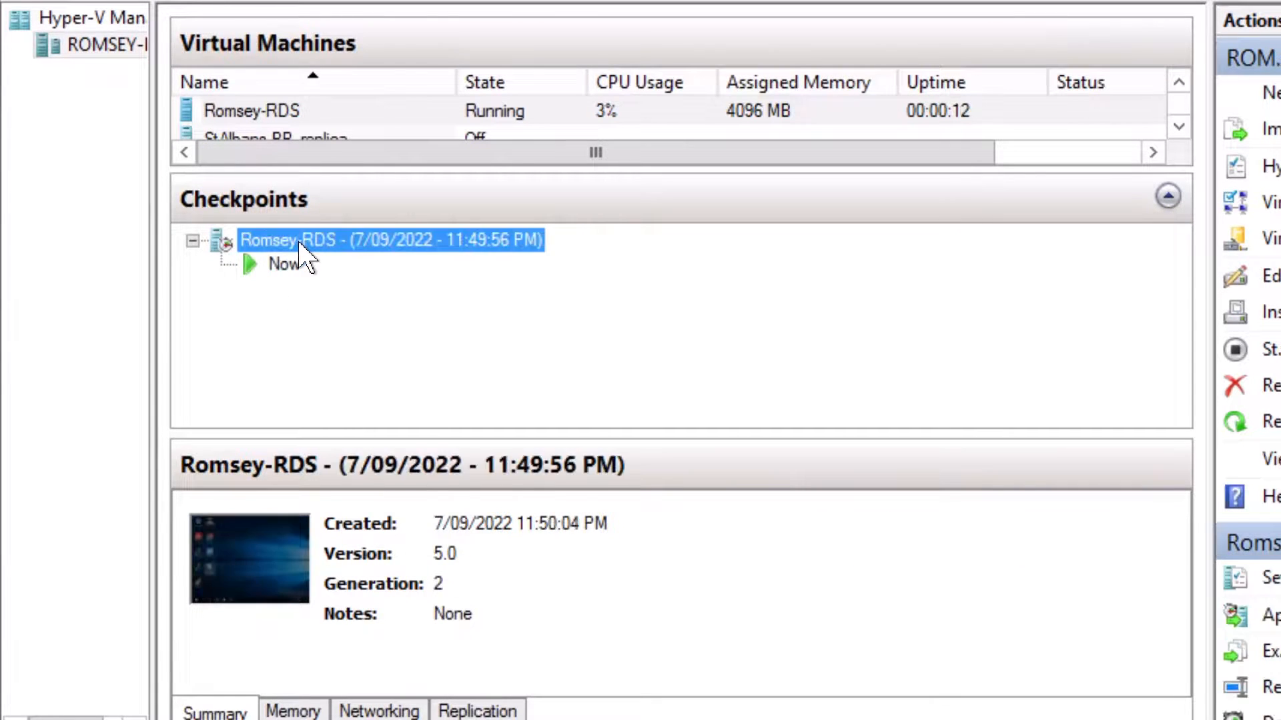
left_click(251, 110)
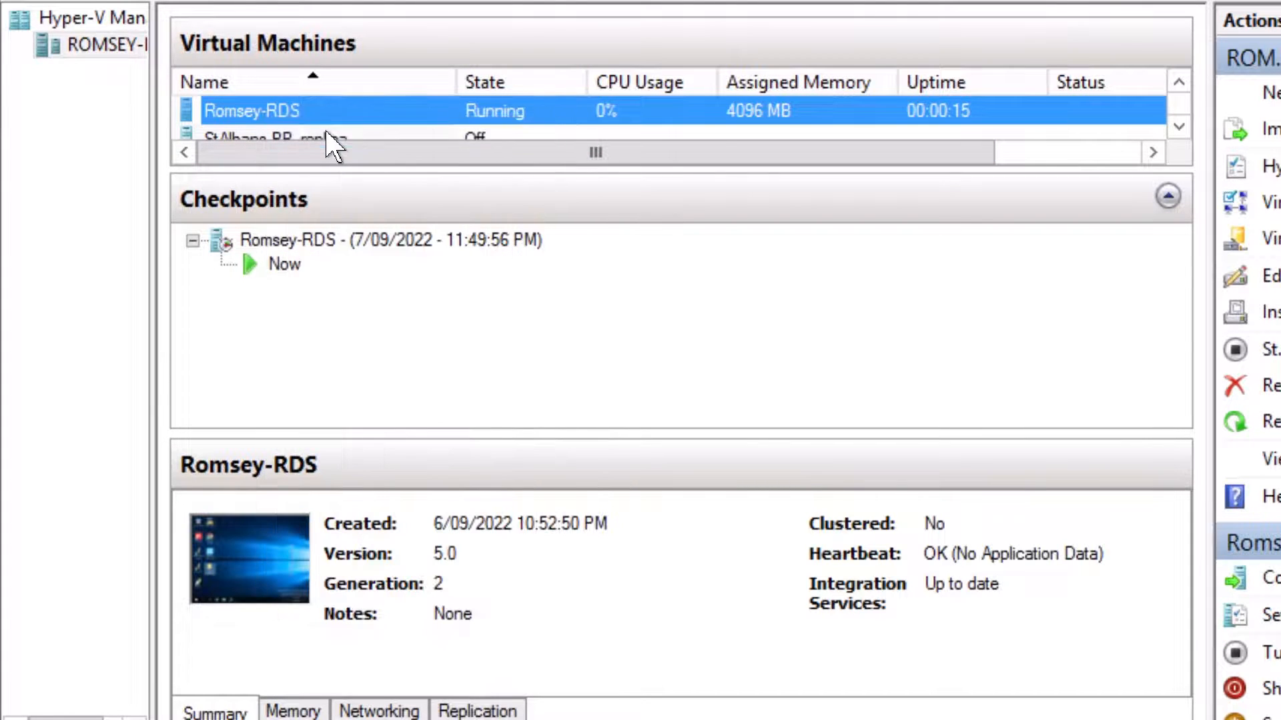
double_click(252, 110)
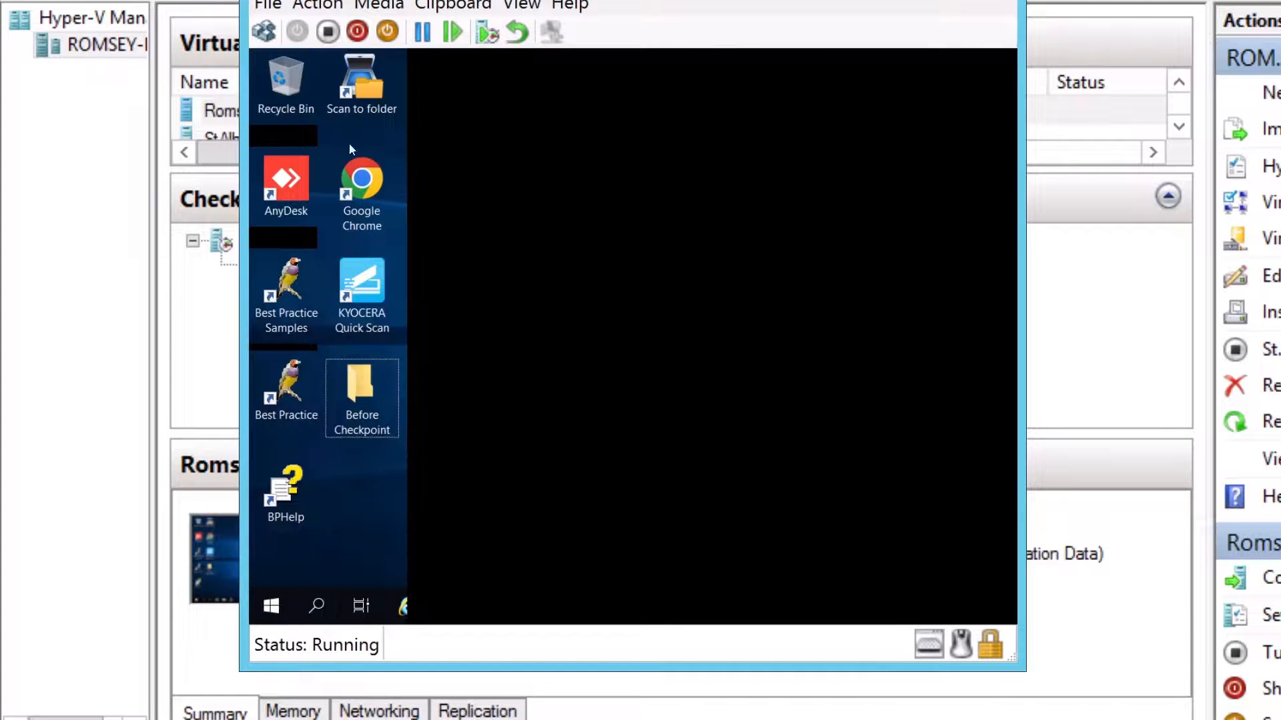
left_click(270, 606)
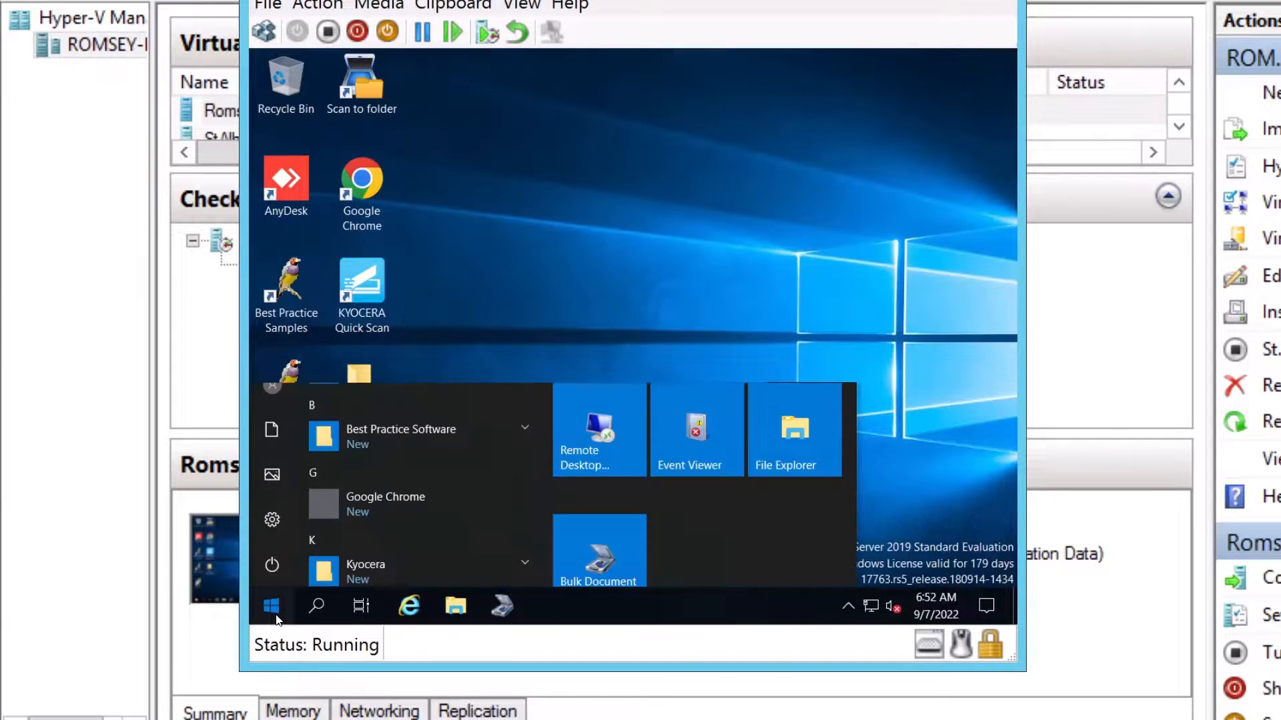
left_click(270, 606)
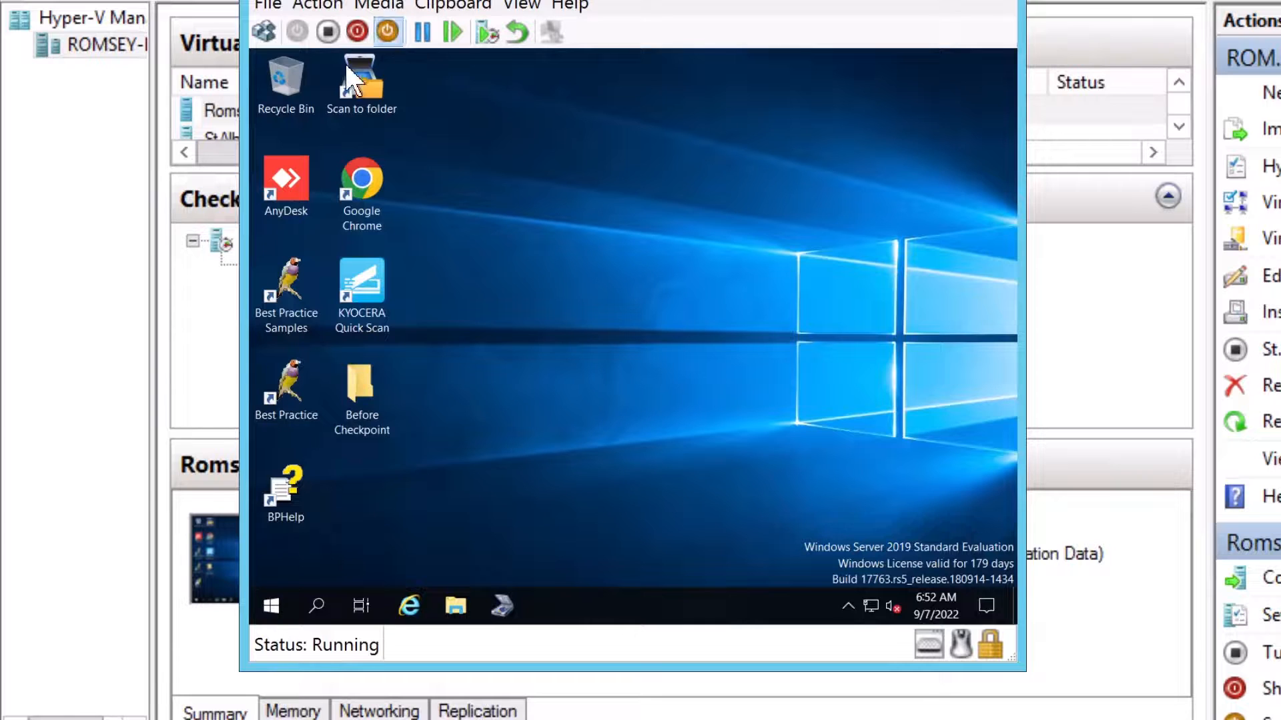
left_click(361, 396)
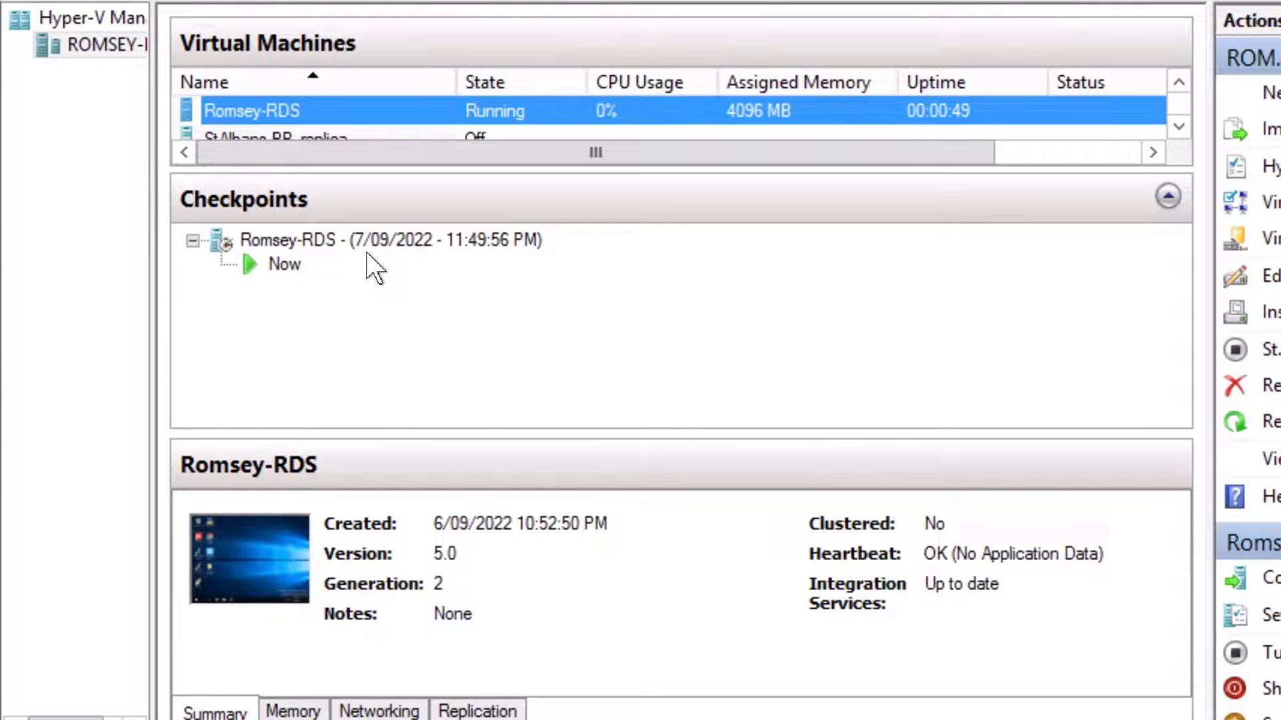
left_click(378, 239)
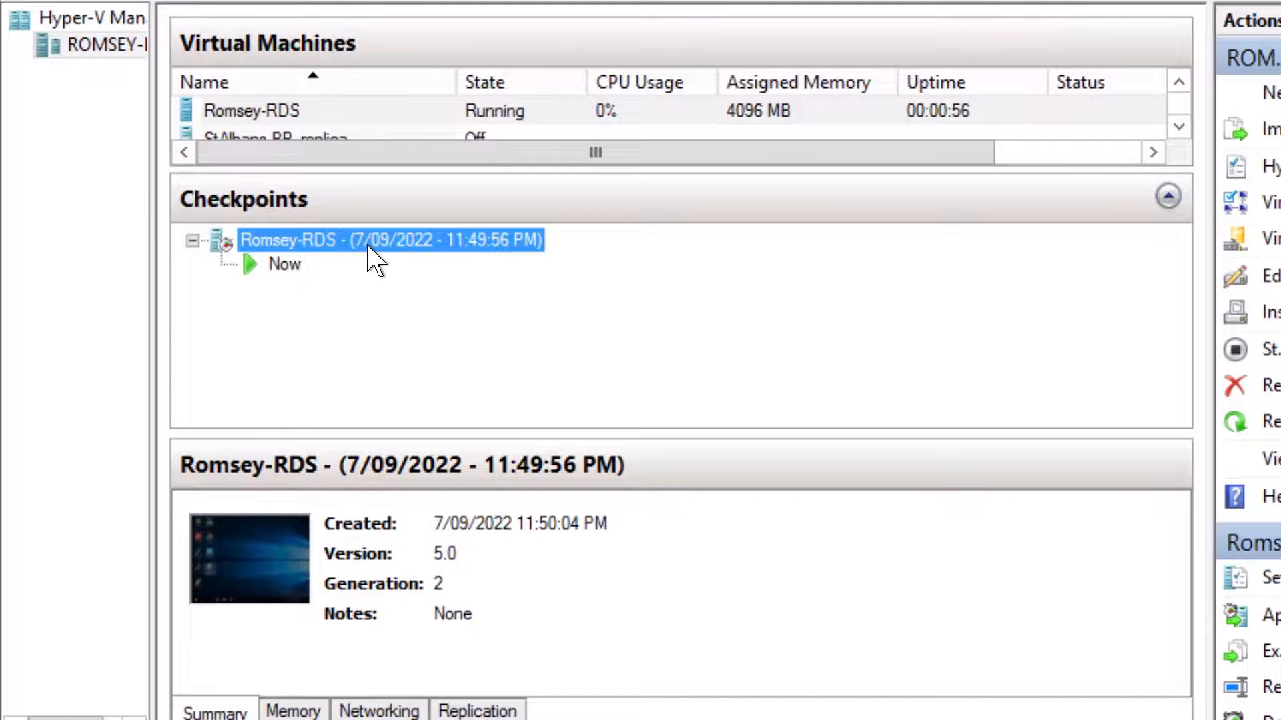
left_click(283, 263)
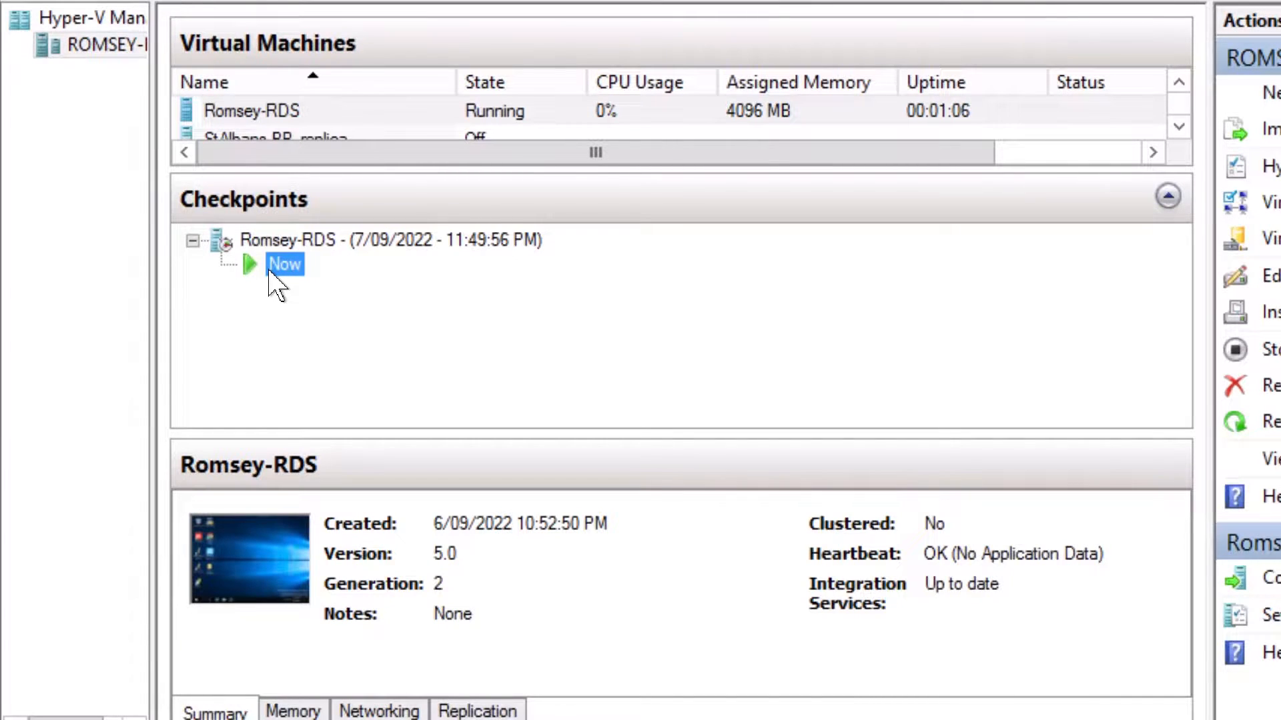
left_click(390, 240)
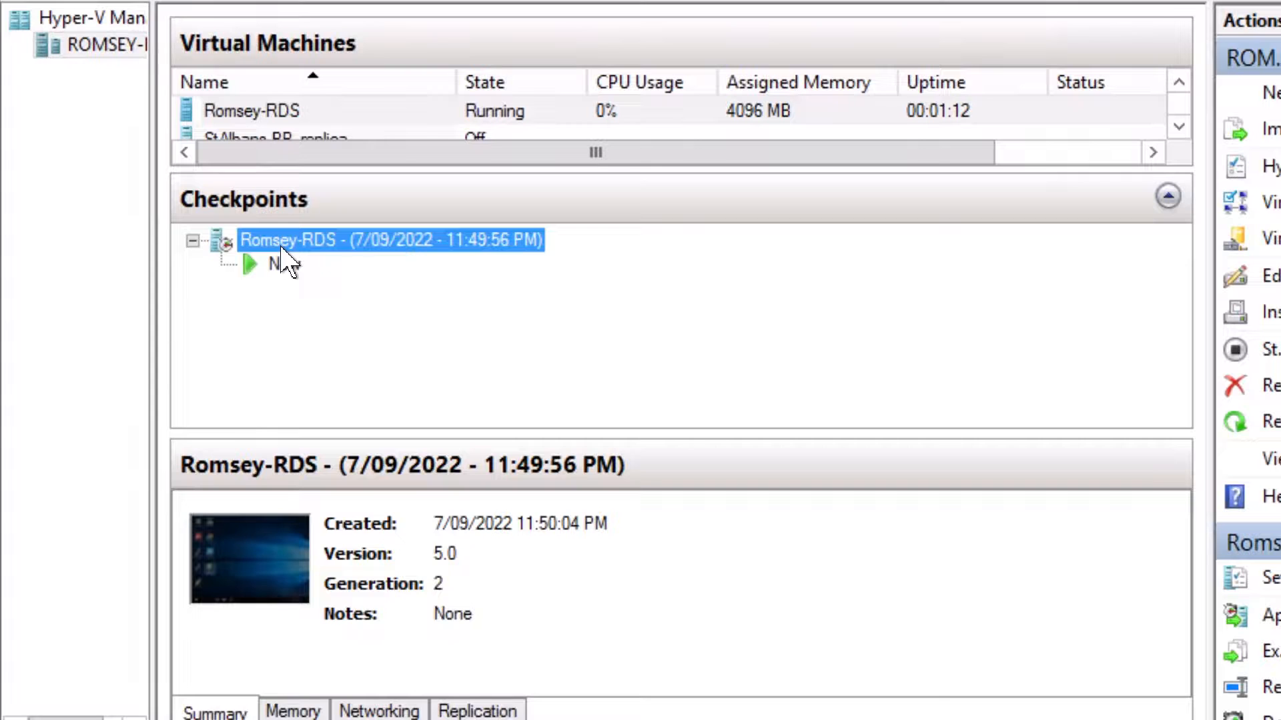
Step: Delete the 11:49:56 PM Romsey-RDS checkpoint and confirm the deletion
right_click(390, 239)
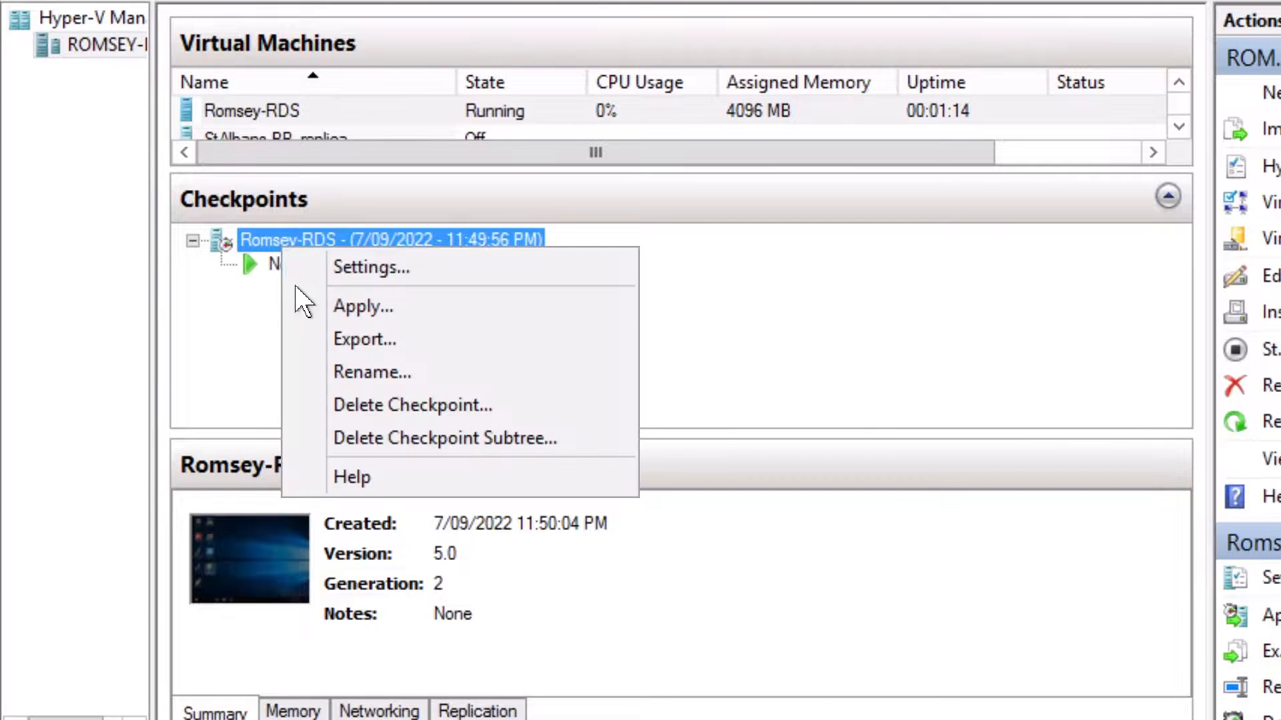
mouse_move(412, 405)
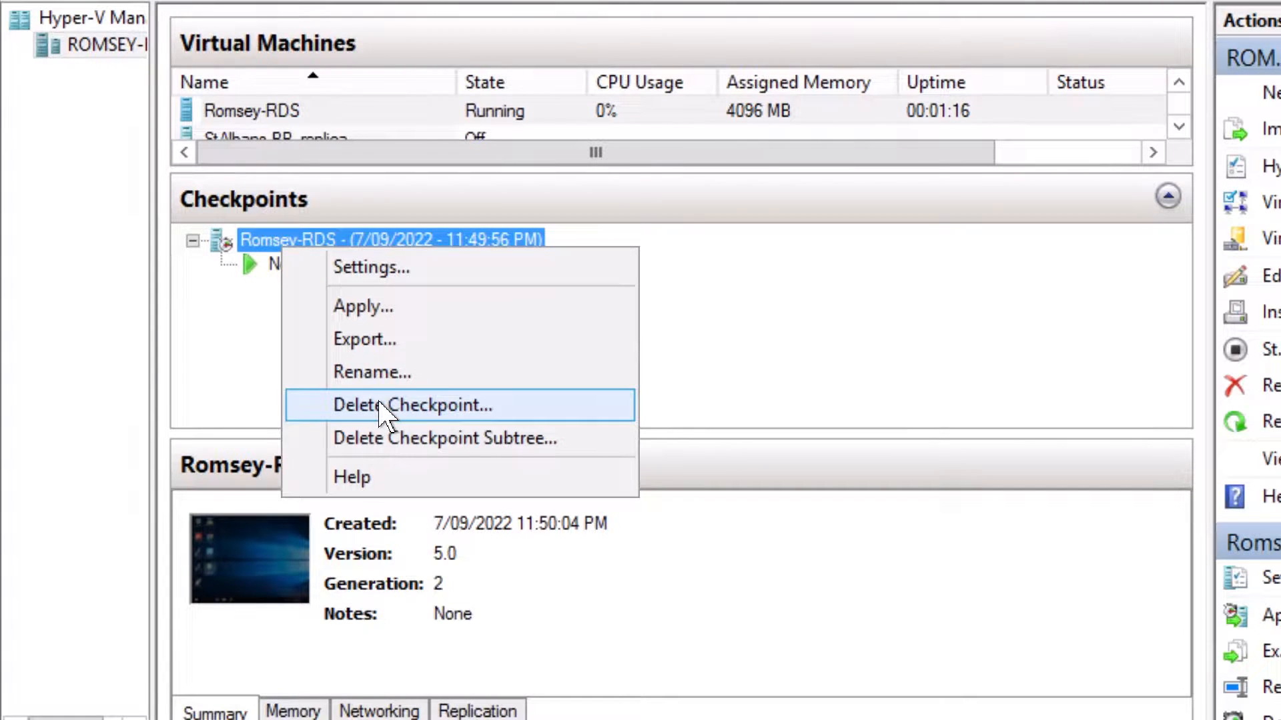
mouse_move(229, 237)
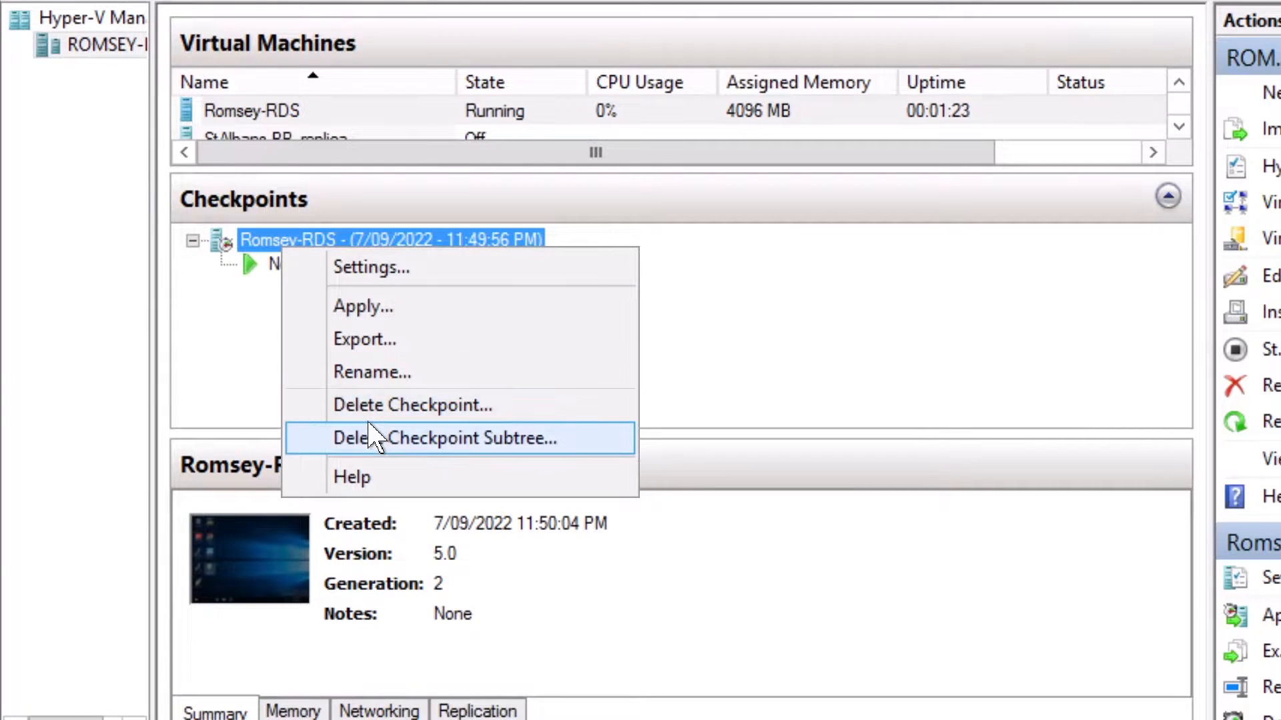
mouse_move(380, 405)
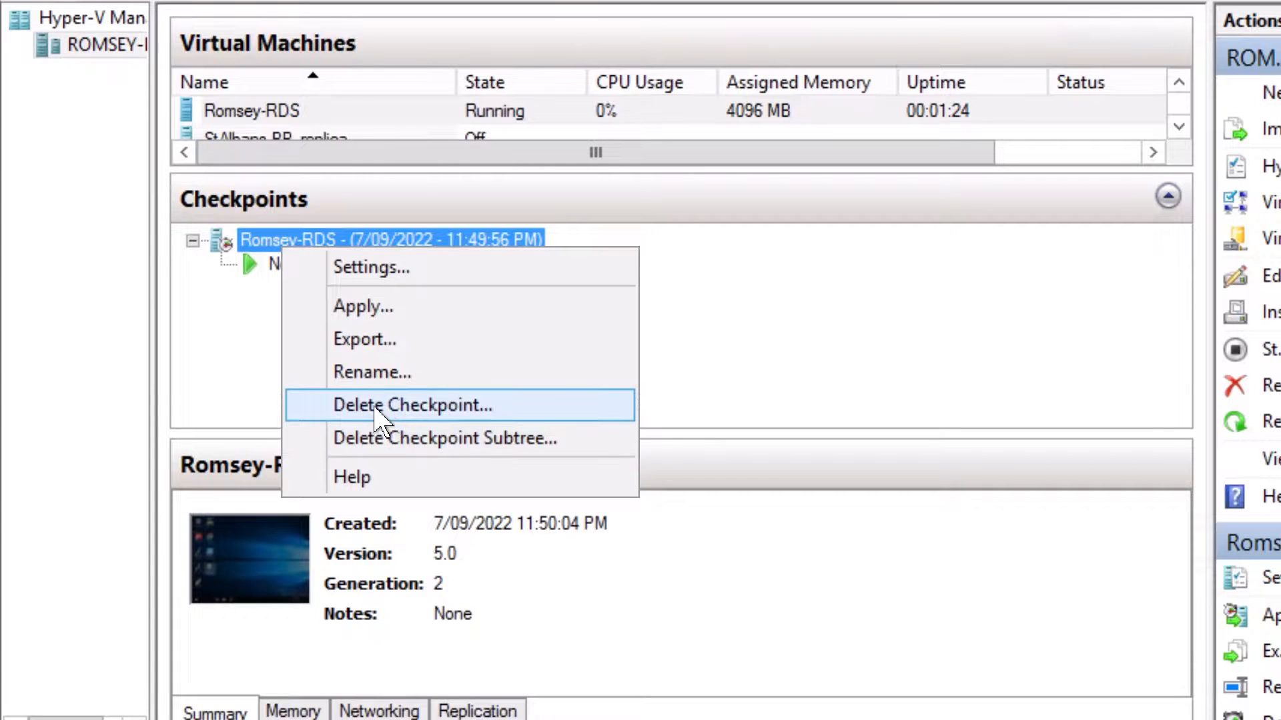
left_click(413, 405)
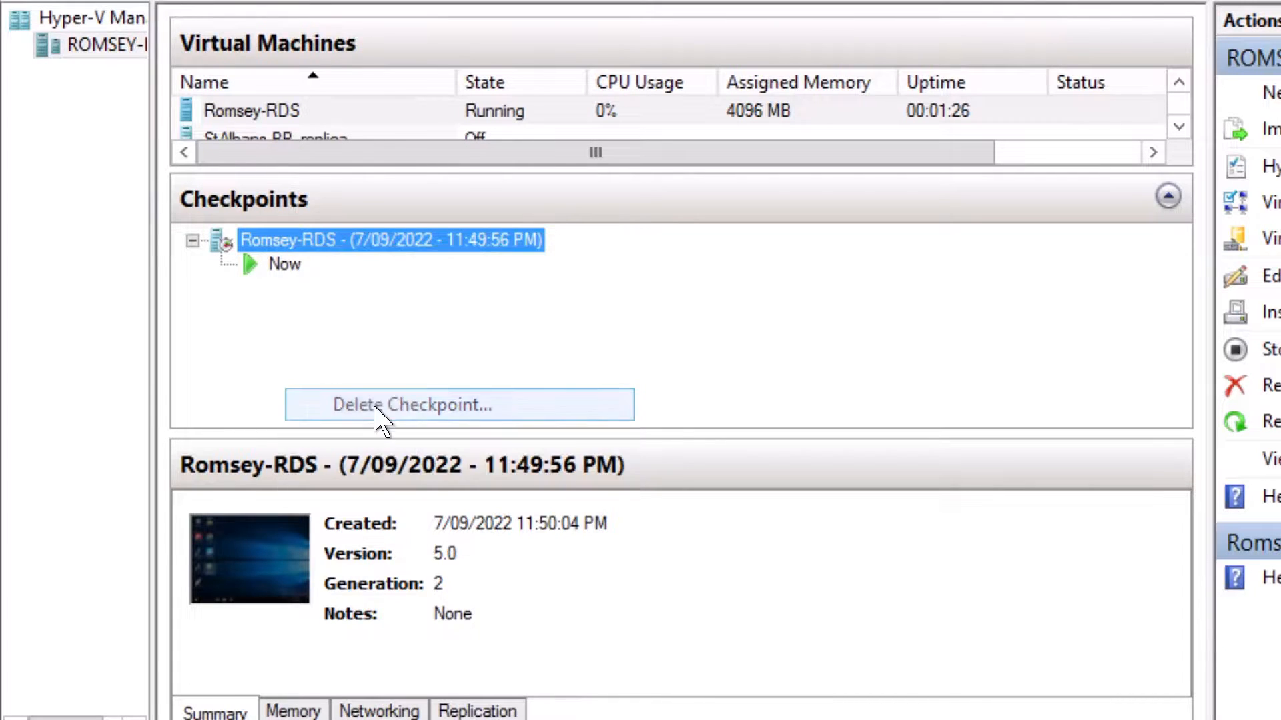
left_click(411, 405)
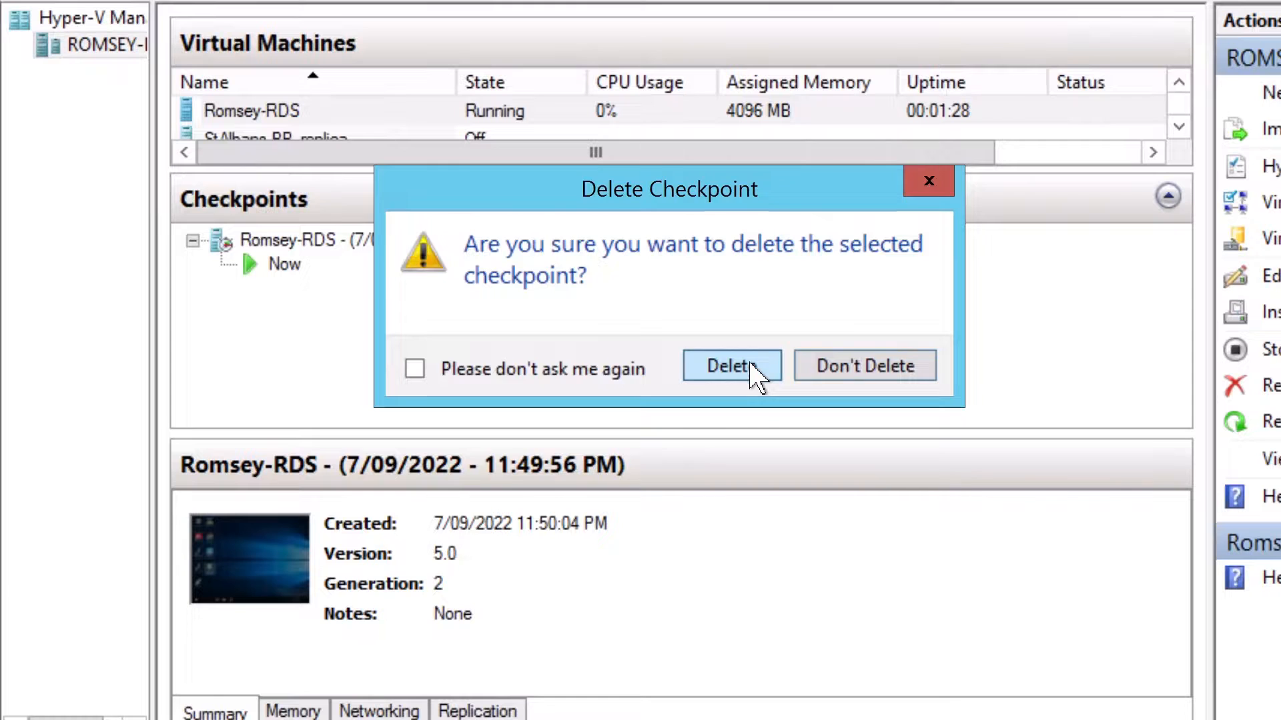
left_click(731, 365)
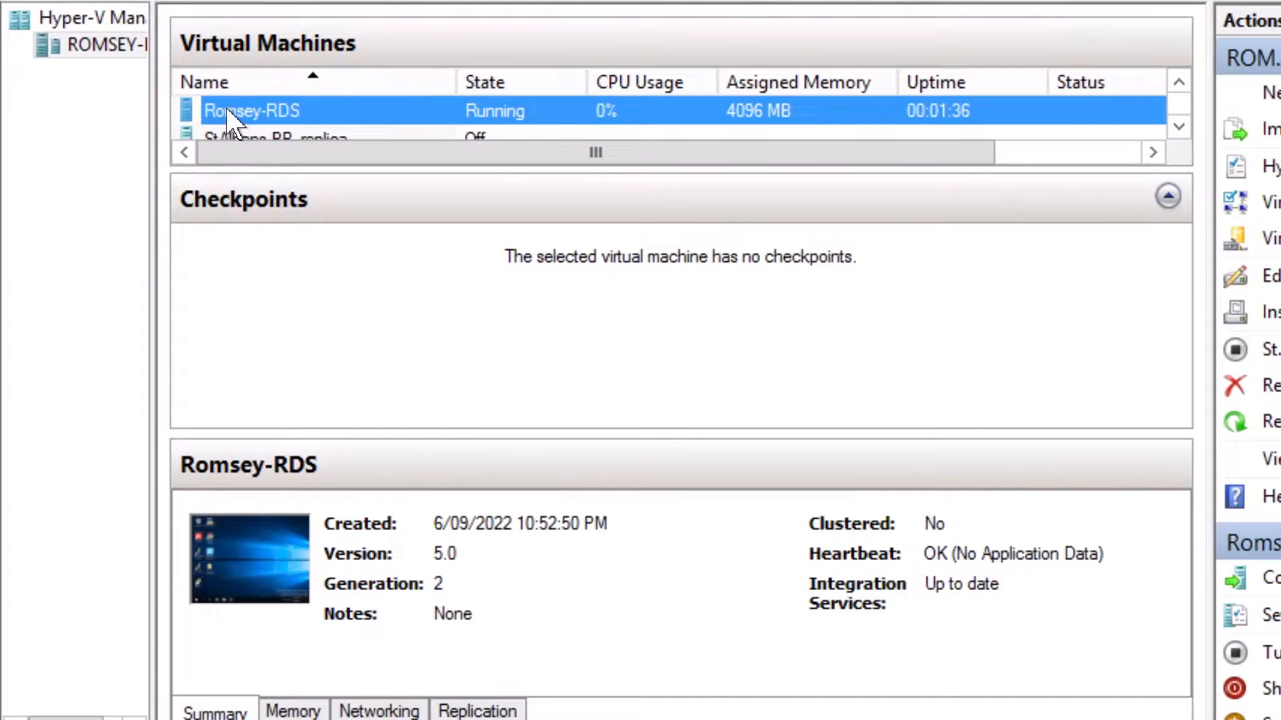
Step: Reconnect to Romsey-RDS and view the desktop showing the 'Before Checkpoint' folder
double_click(251, 110)
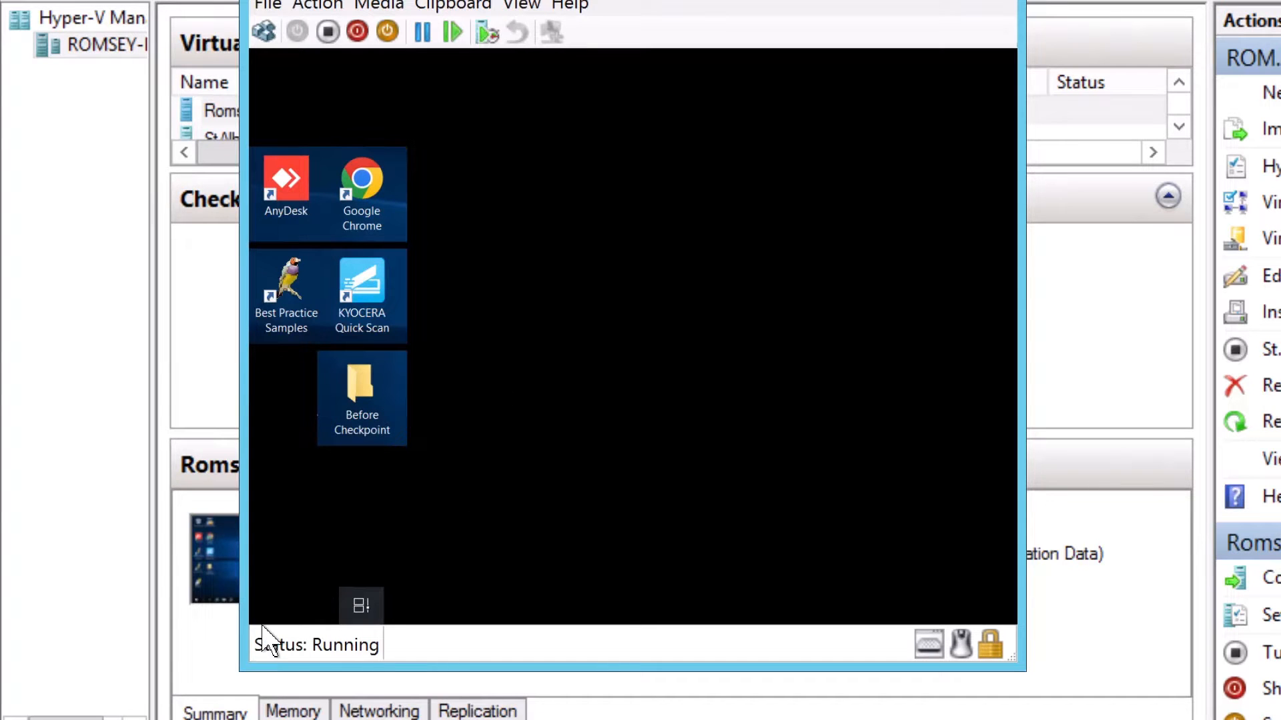
left_click(272, 606)
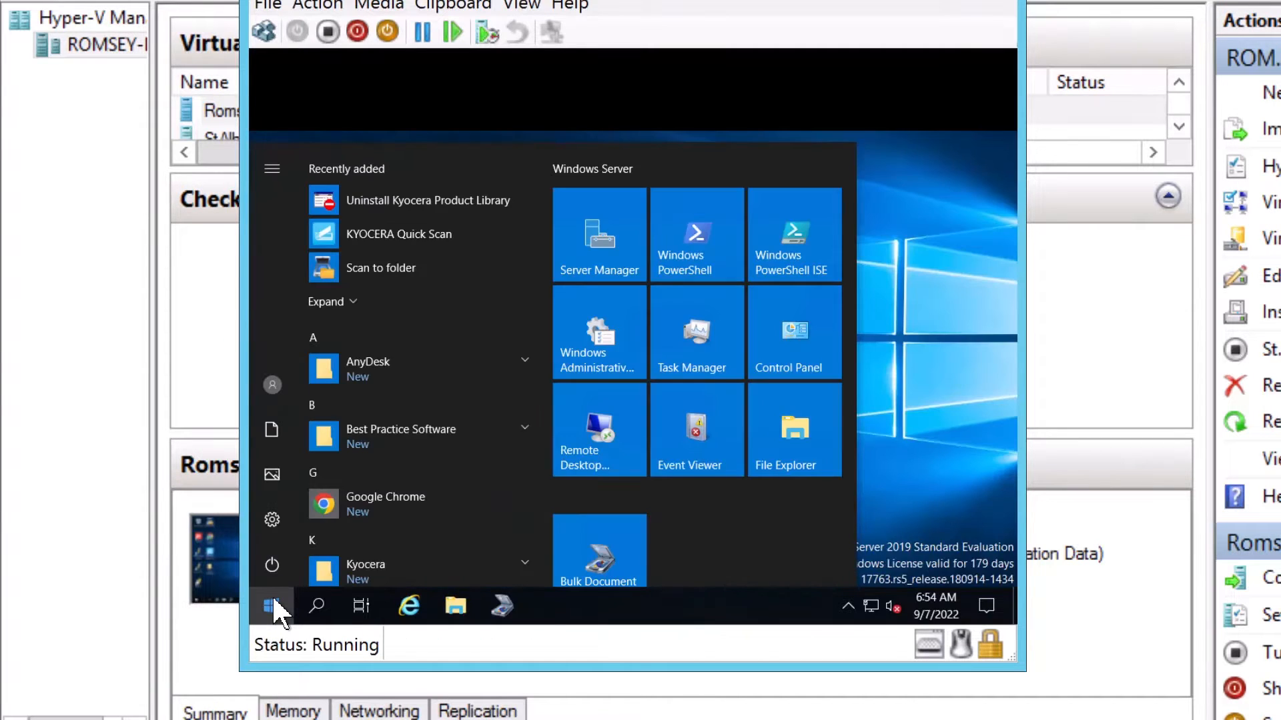
left_click(270, 605)
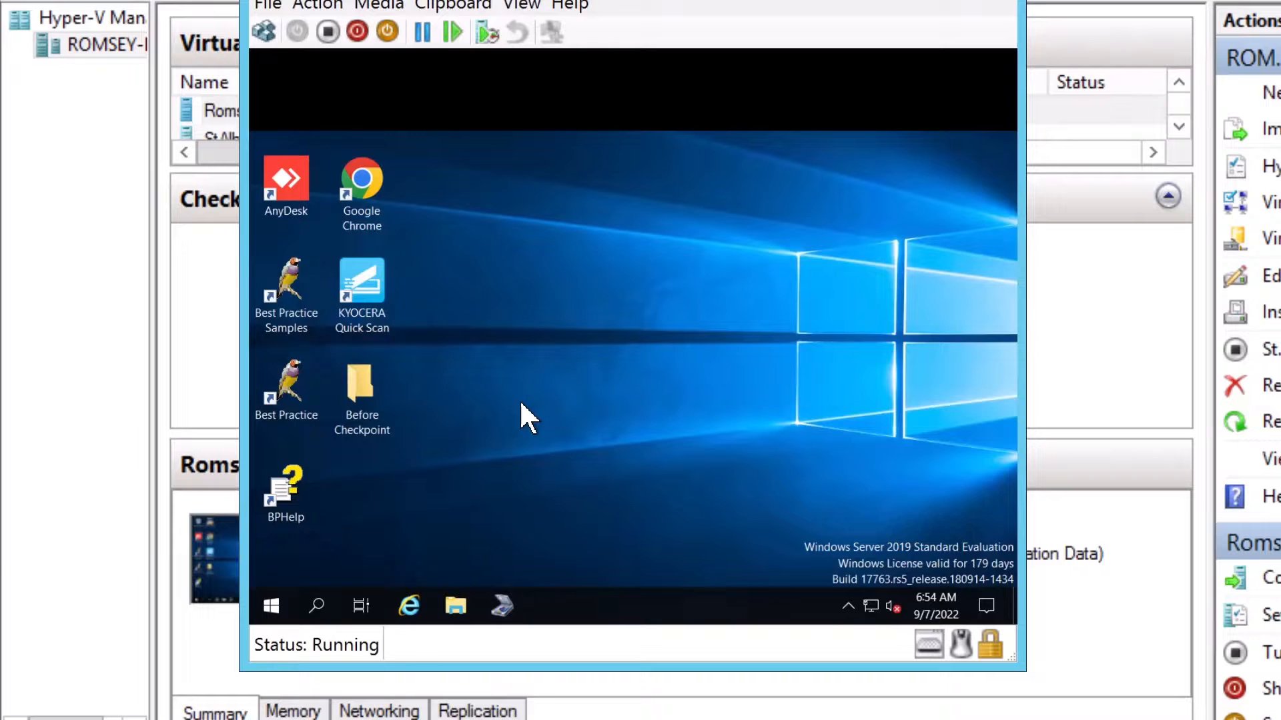